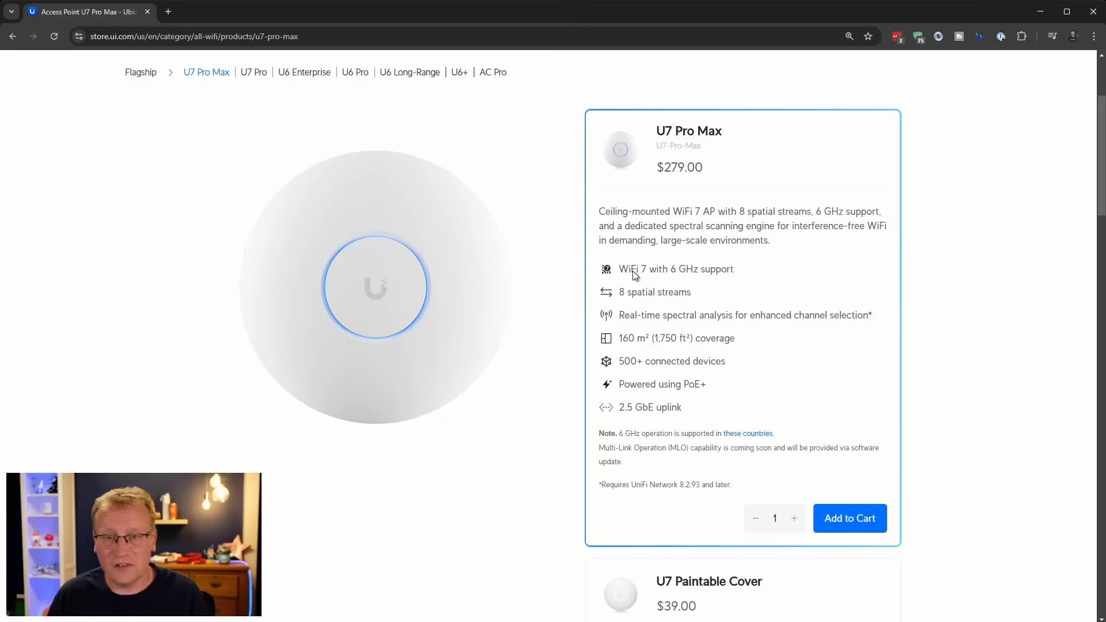
mouse_move(659, 279)
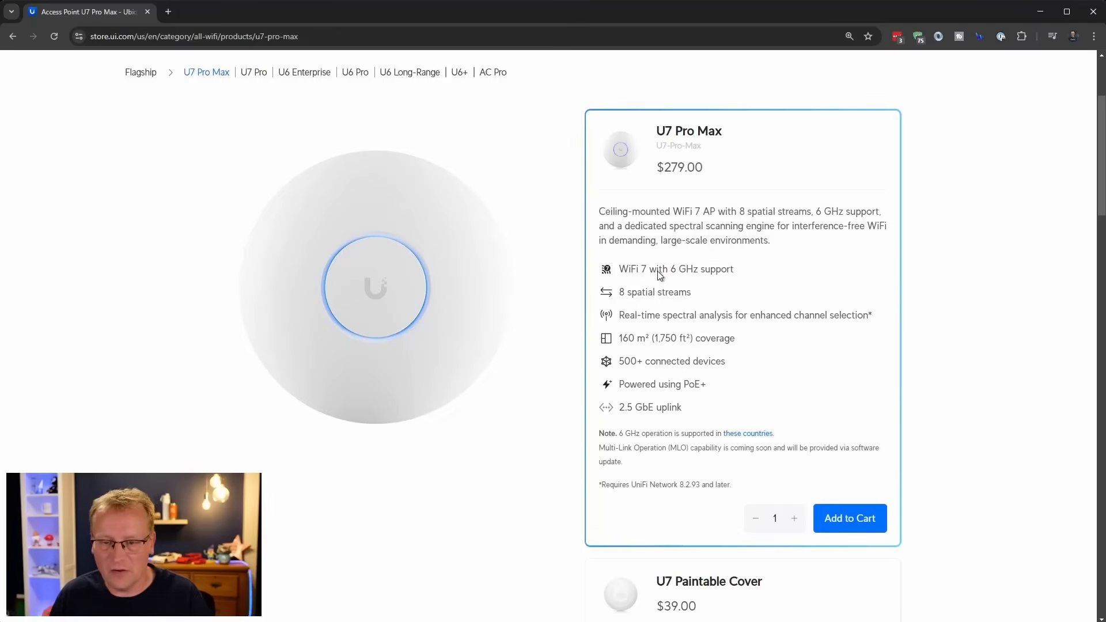
mouse_move(725, 276)
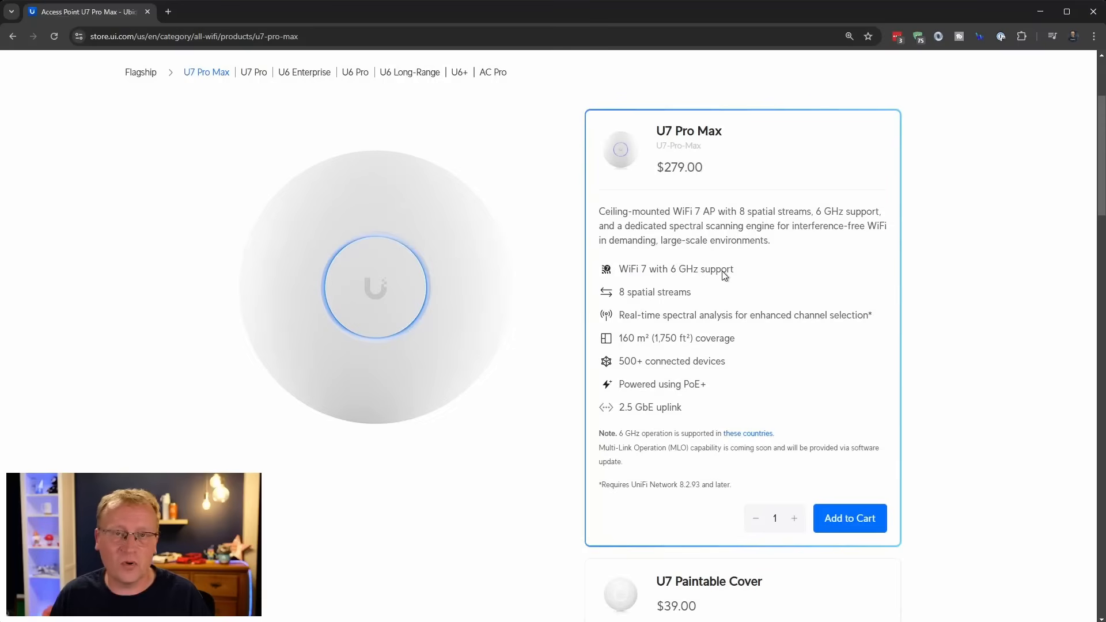
mouse_move(736, 275)
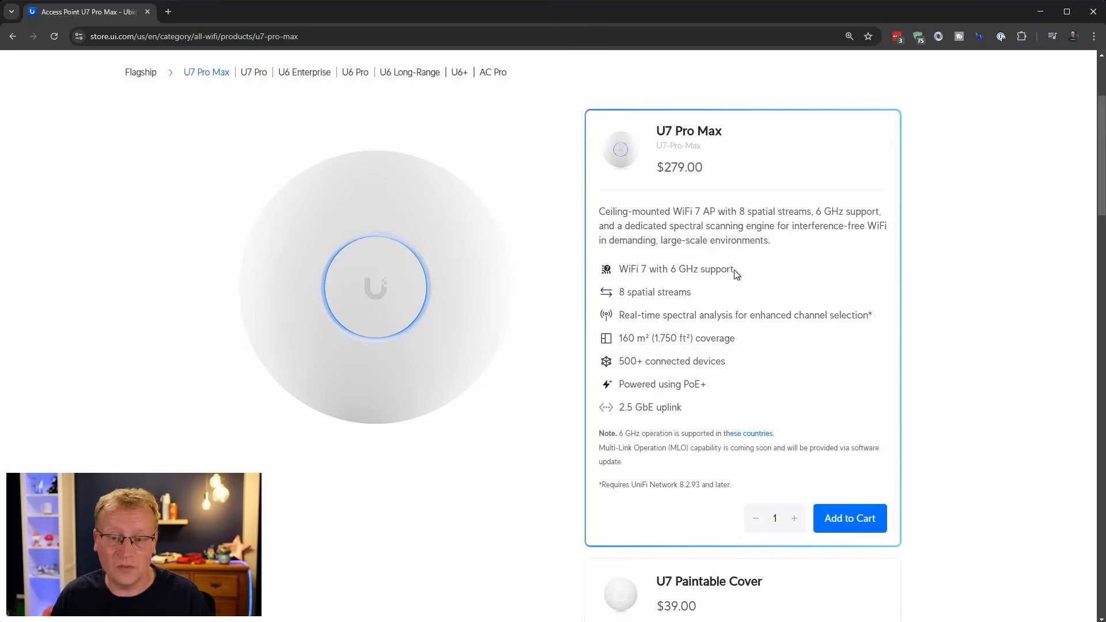
mouse_move(696, 294)
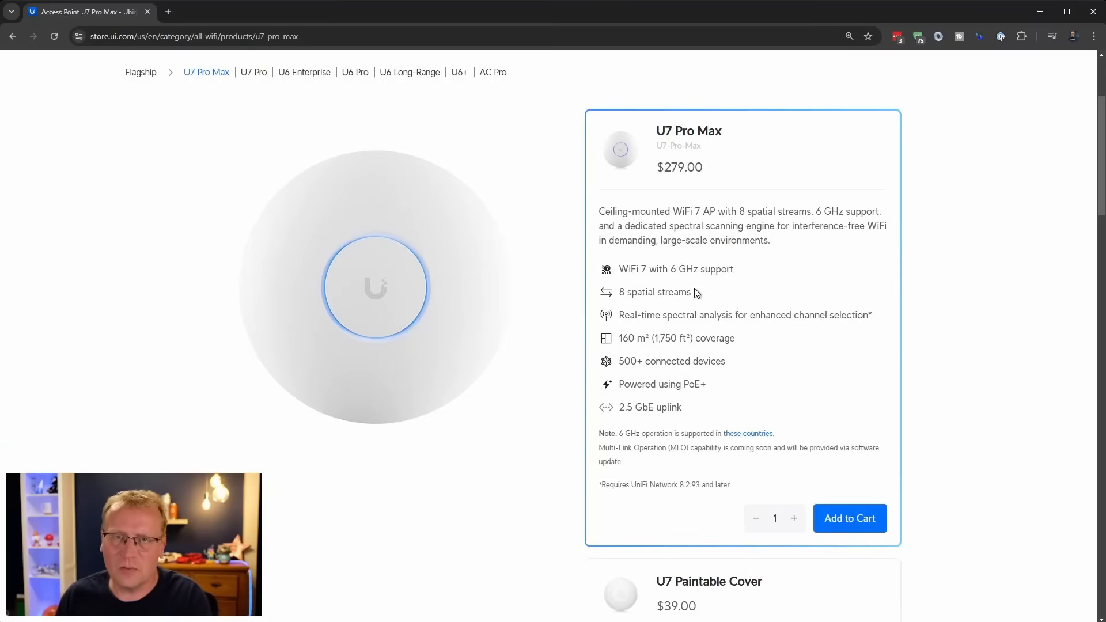
mouse_move(664, 324)
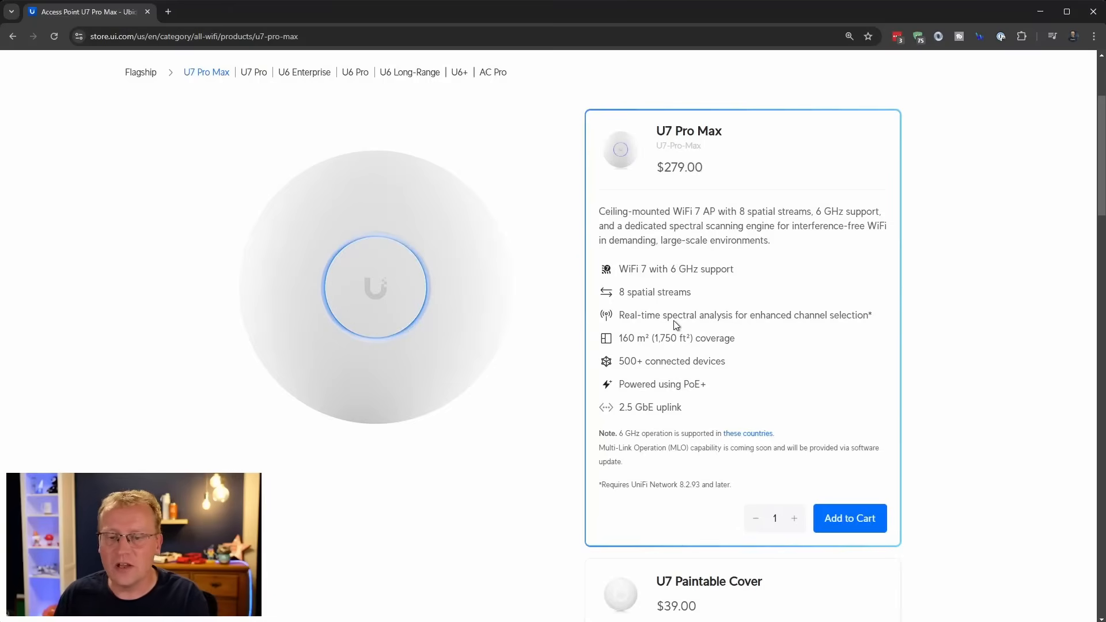
mouse_move(747, 347)
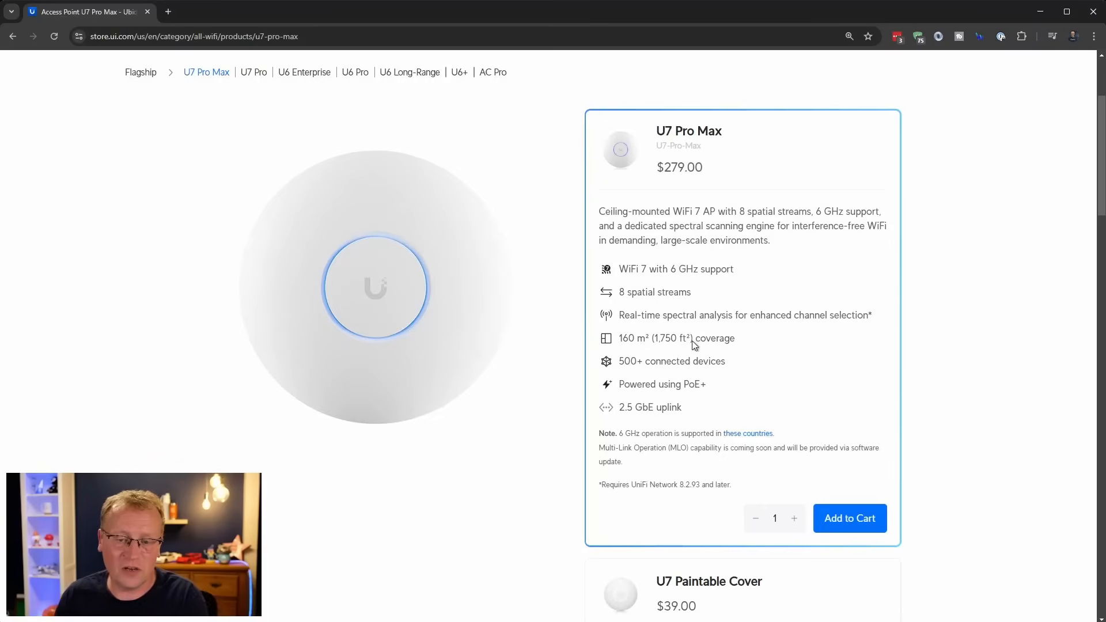
mouse_move(738, 361)
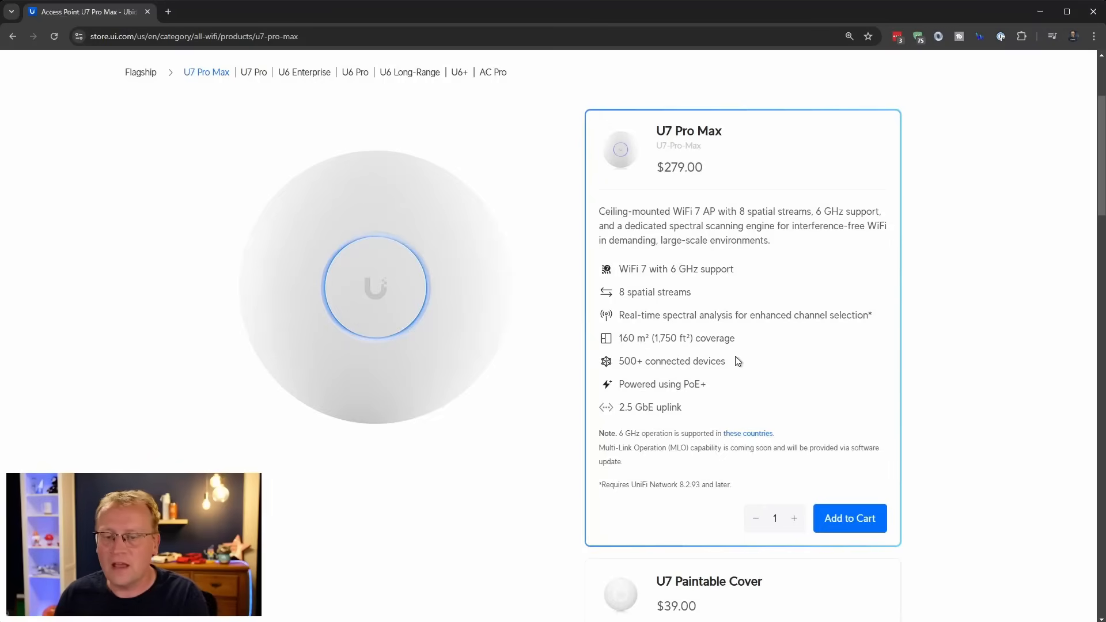
mouse_move(781, 370)
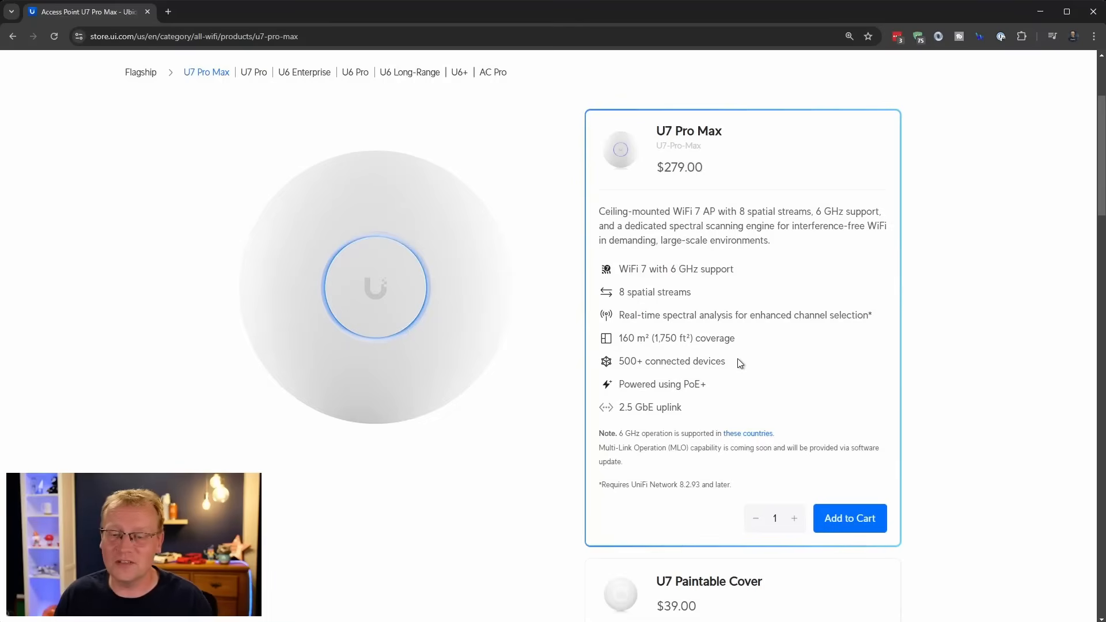
mouse_move(712, 388)
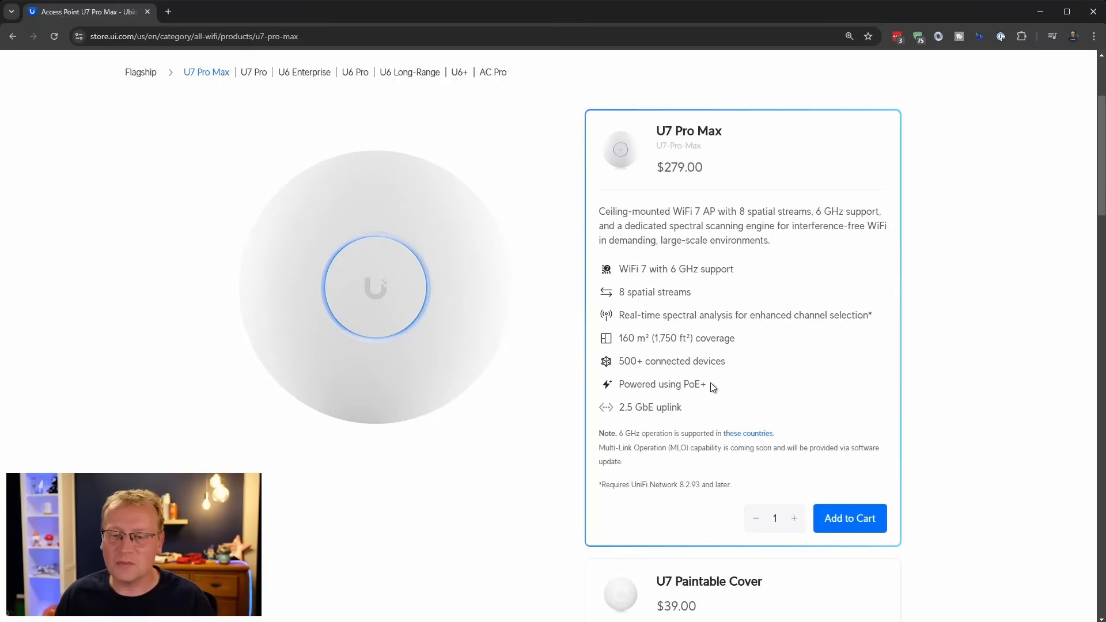
mouse_move(718, 390)
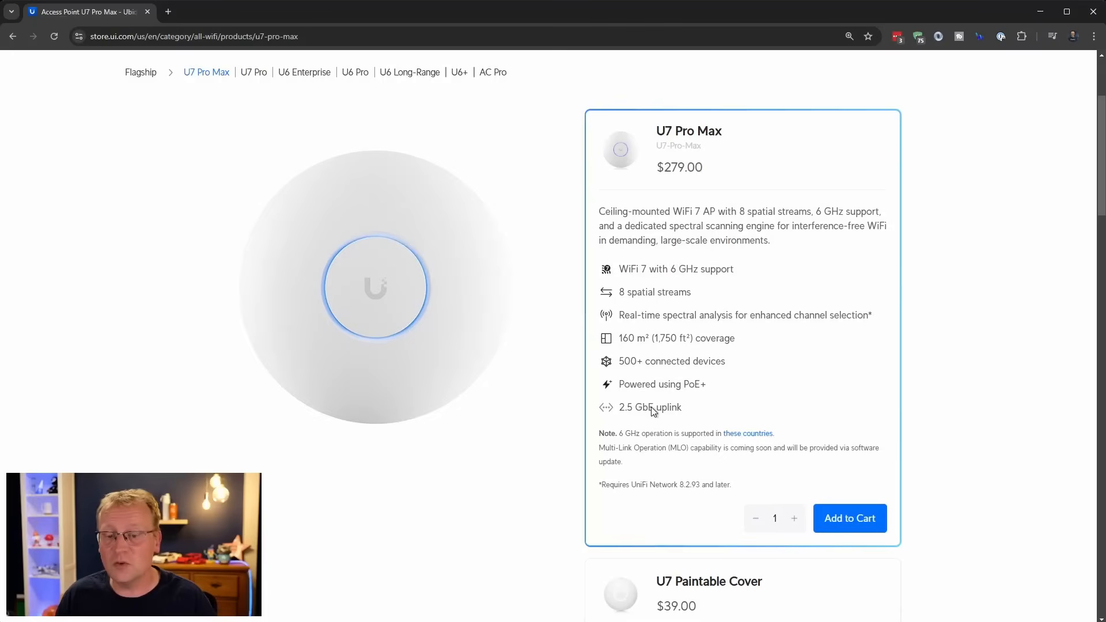
mouse_move(712, 414)
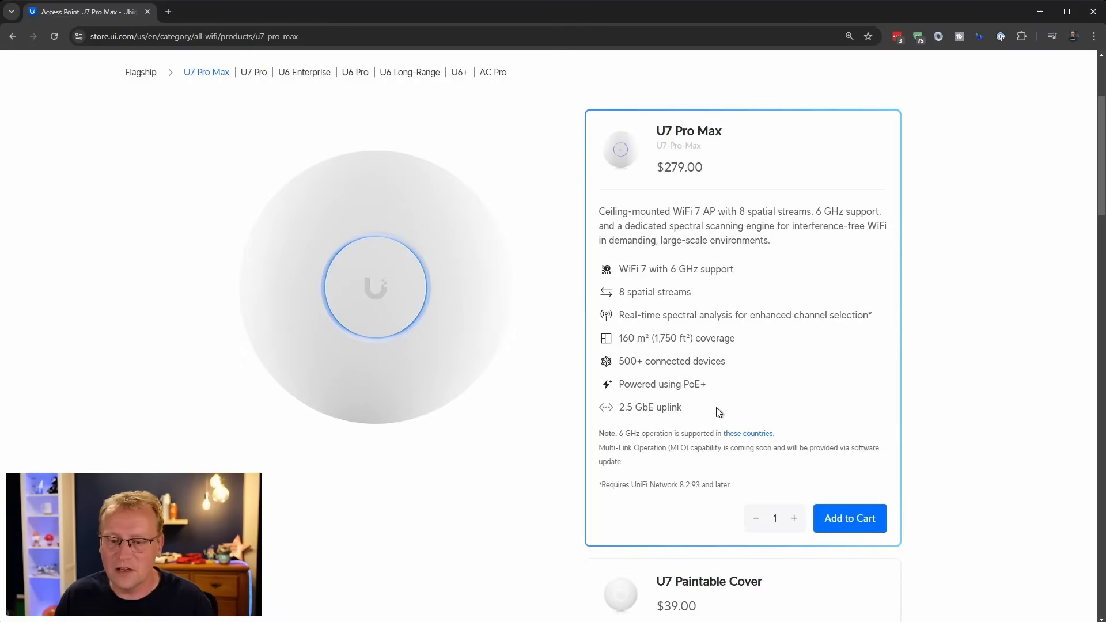
mouse_move(817, 411)
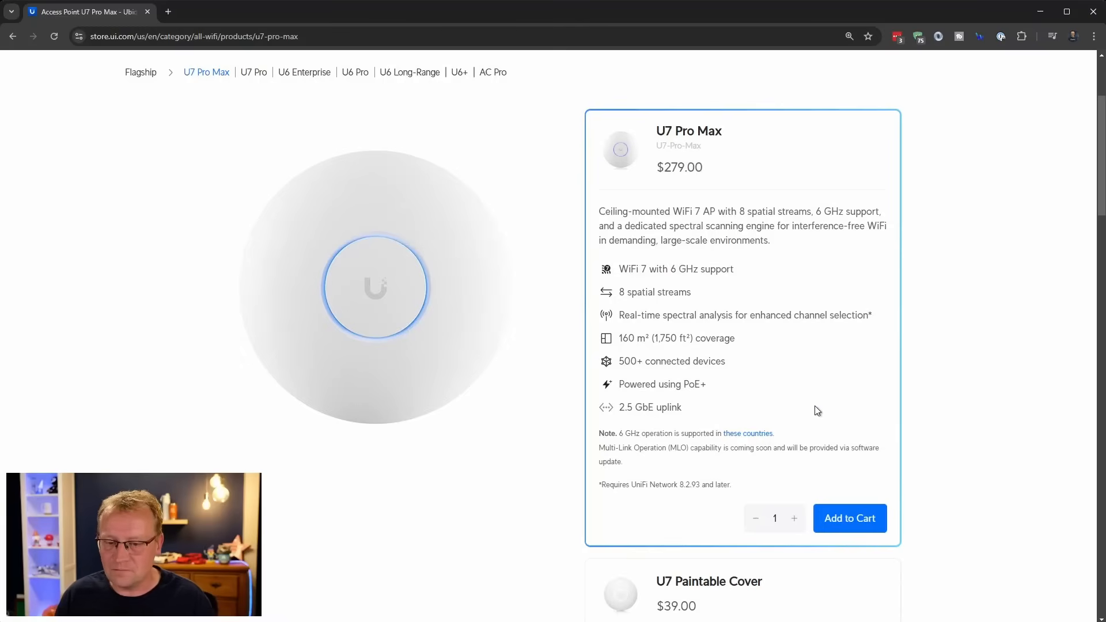
mouse_move(1102, 172)
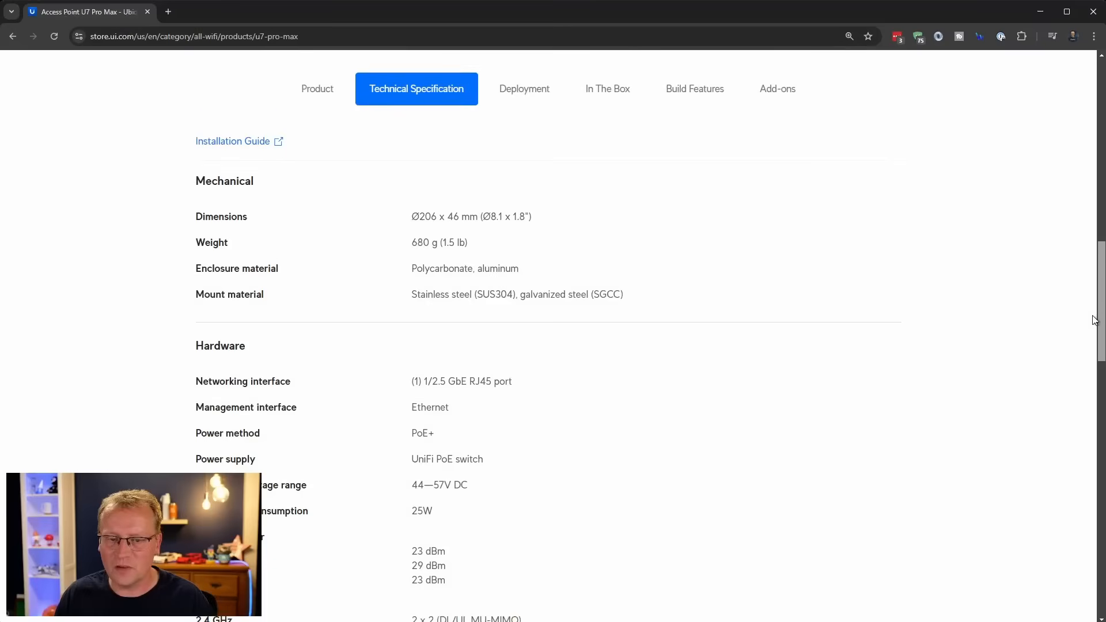
Scroll the U7 Pro Max page past hardware specs to Software and Supported Data Rates.
scroll("down", 3)
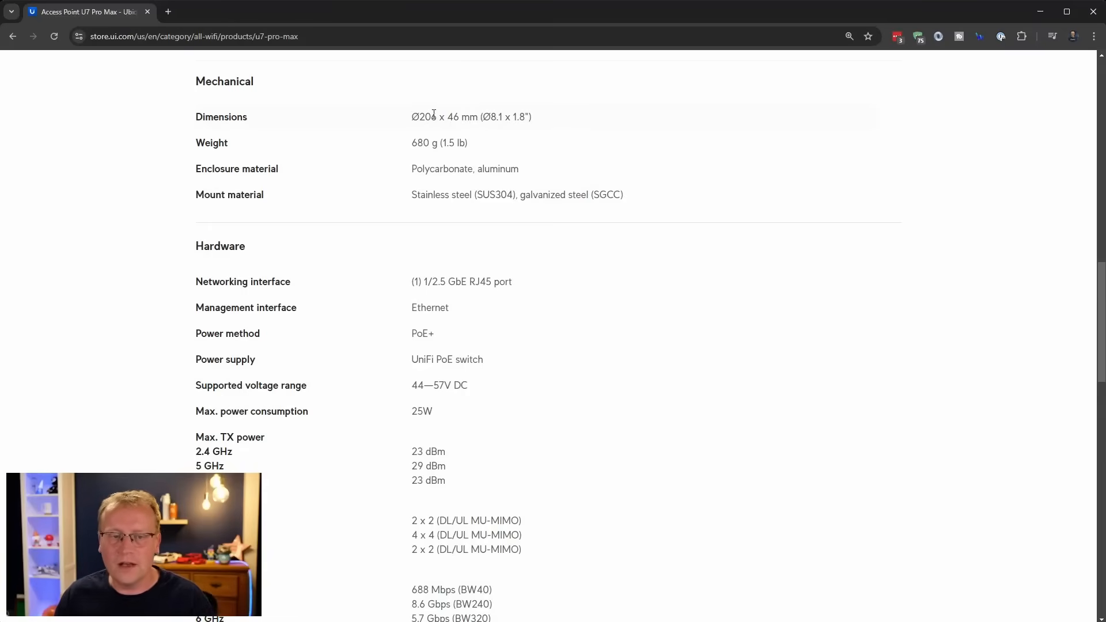
mouse_move(492, 154)
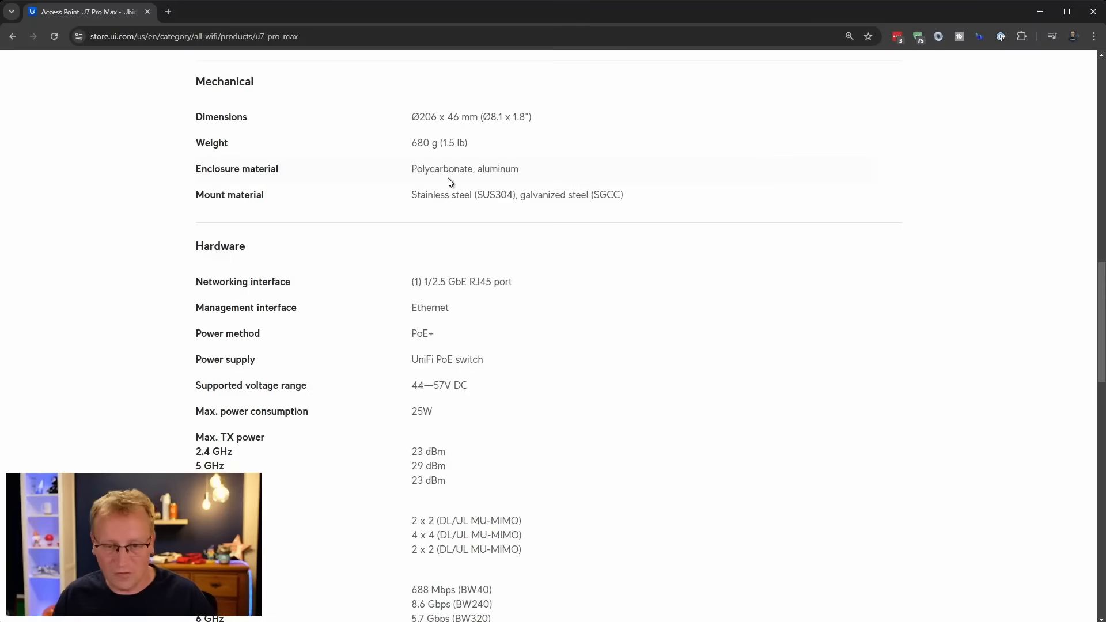
mouse_move(553, 285)
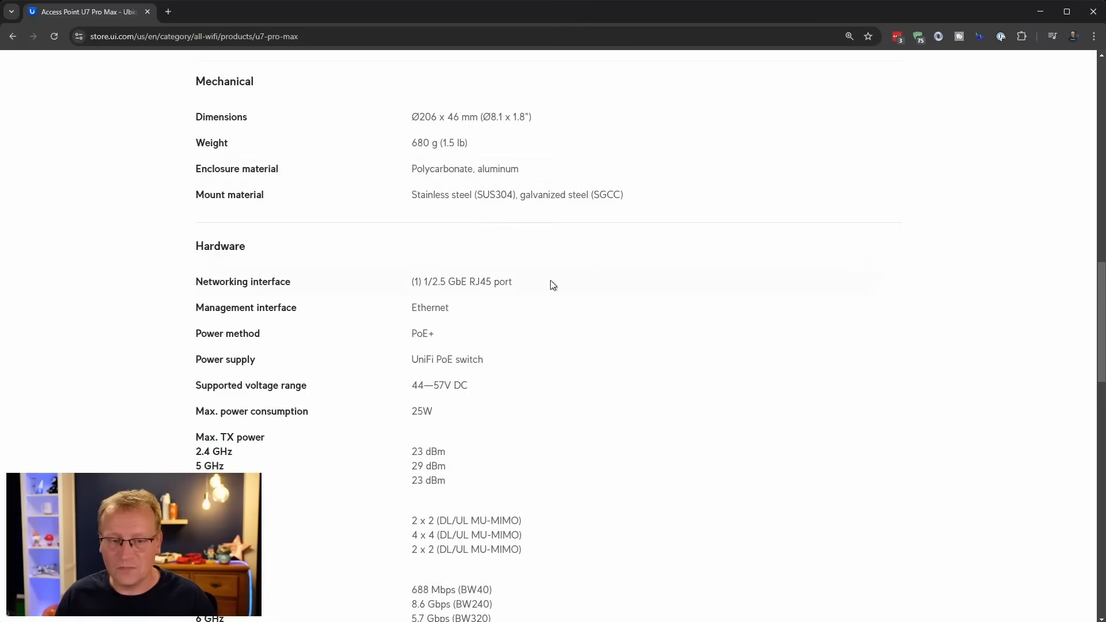
scroll("down", 3)
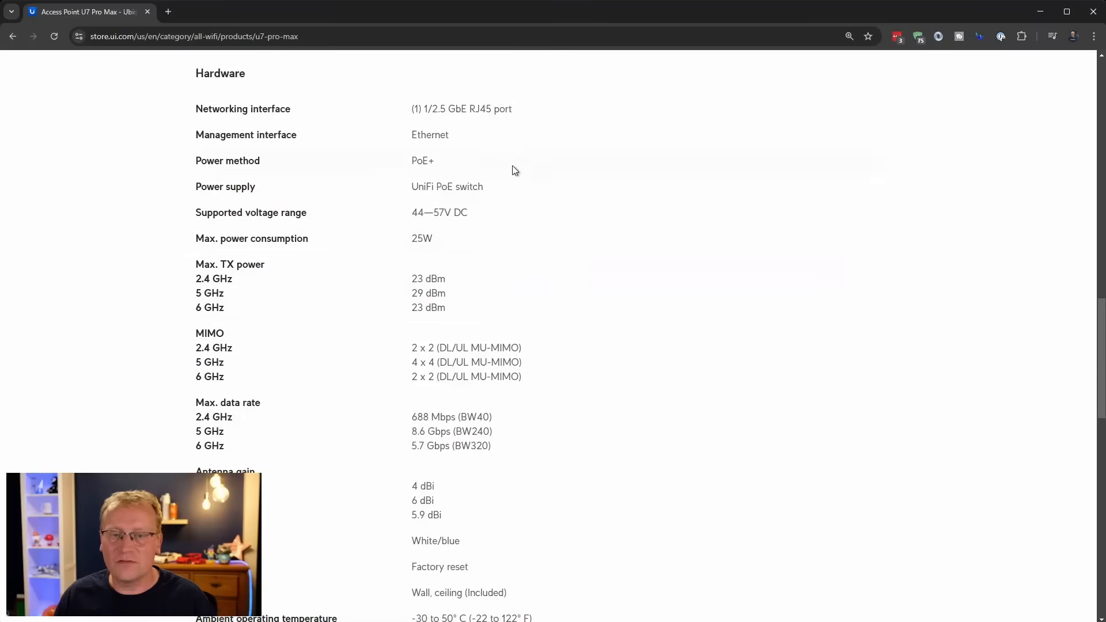
mouse_move(441, 121)
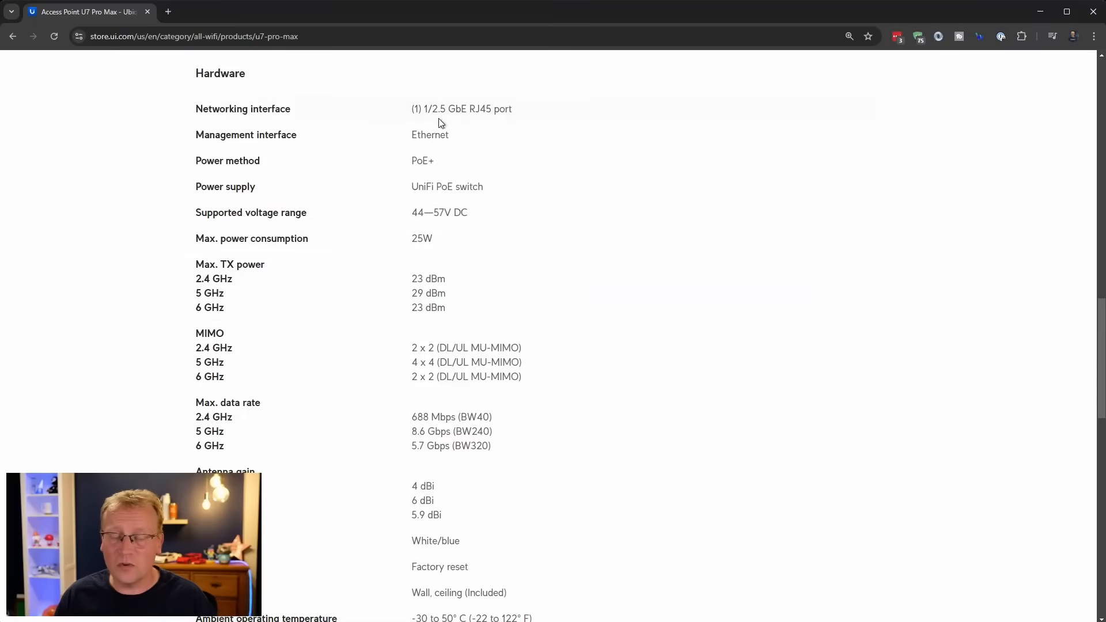
mouse_move(478, 125)
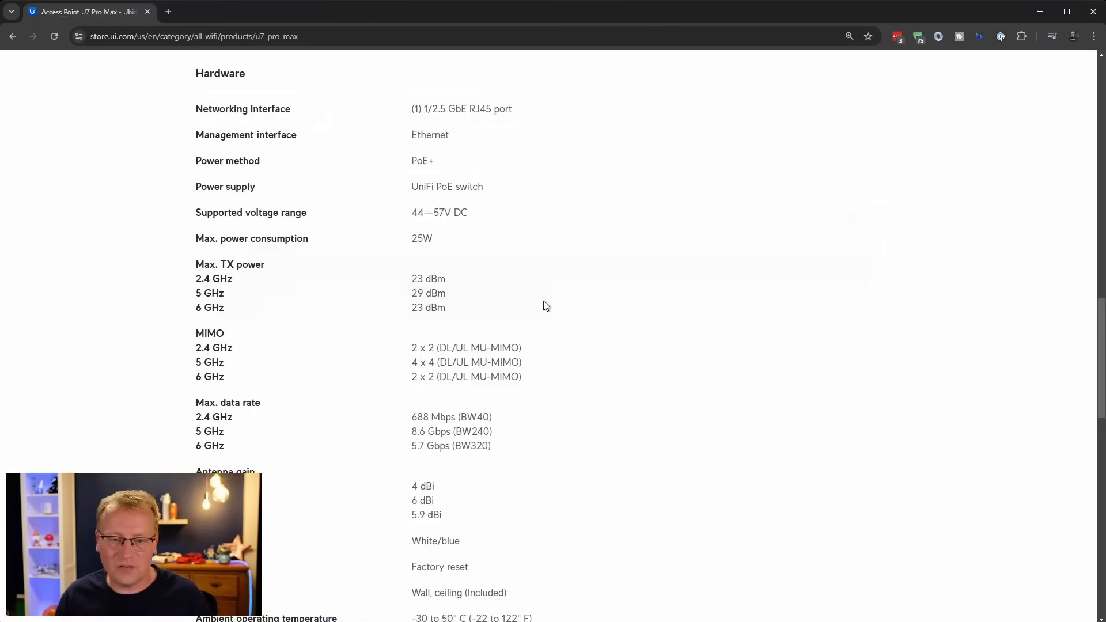
scroll("down", 3)
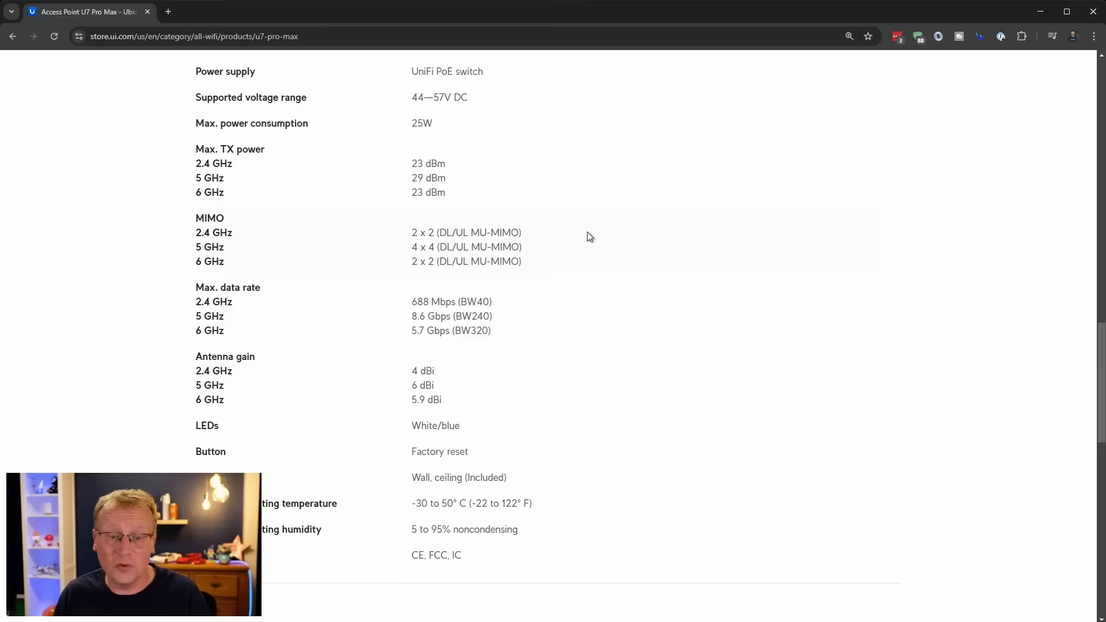
mouse_move(380, 238)
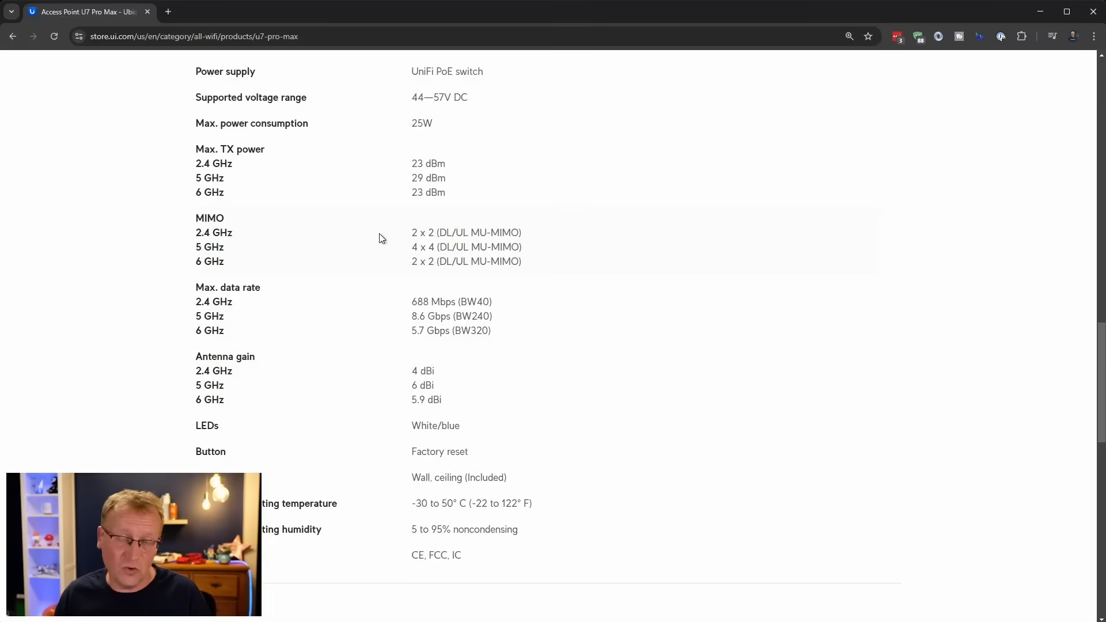
mouse_move(421, 247)
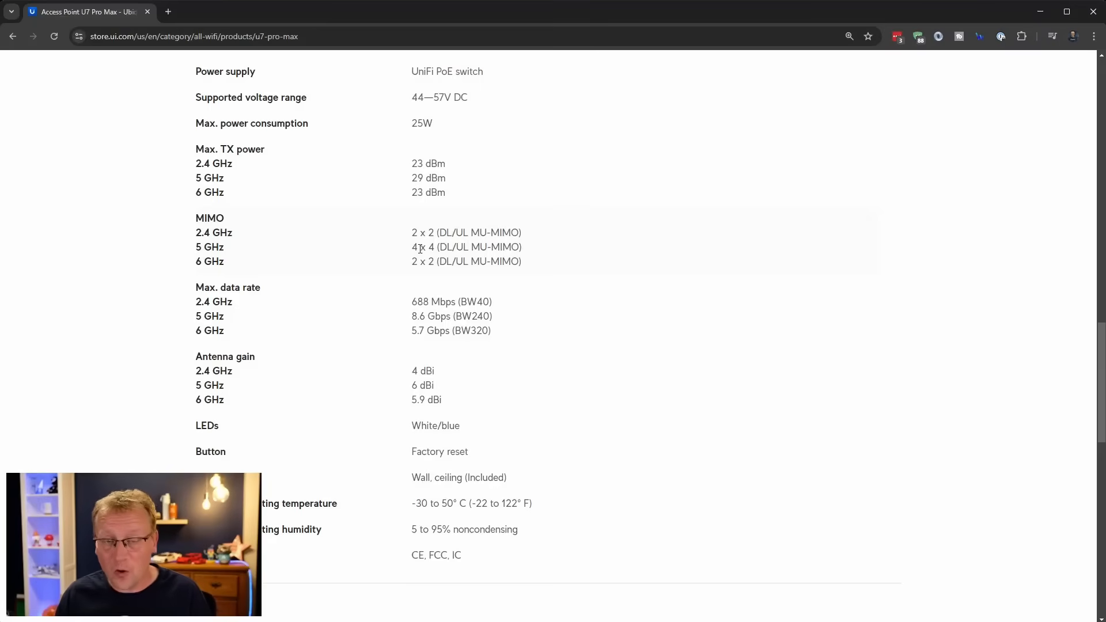
mouse_move(406, 251)
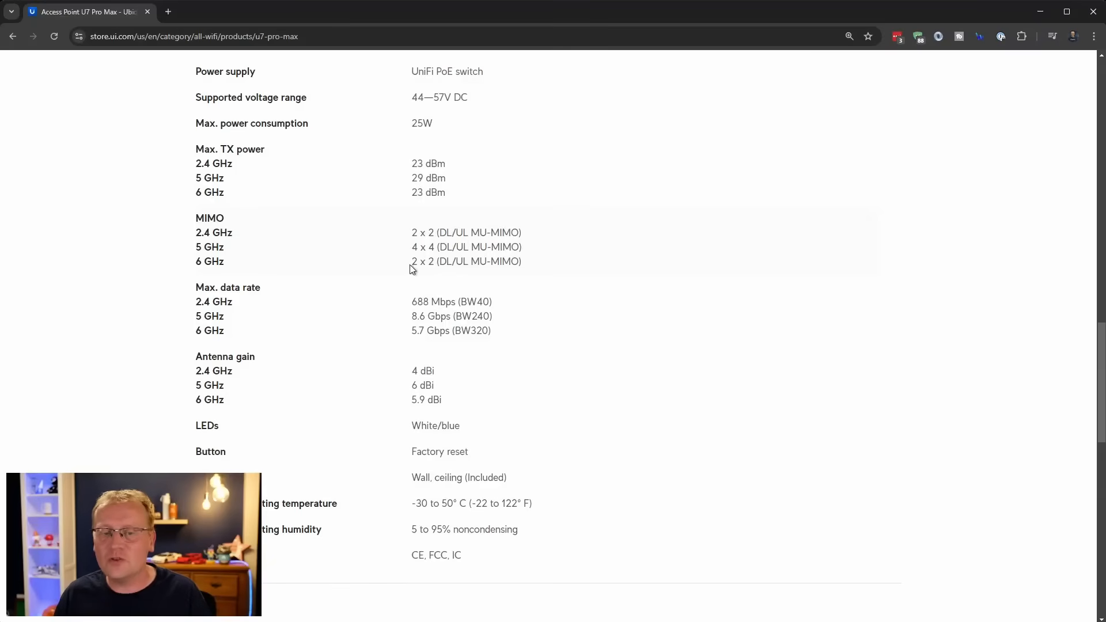
mouse_move(401, 266)
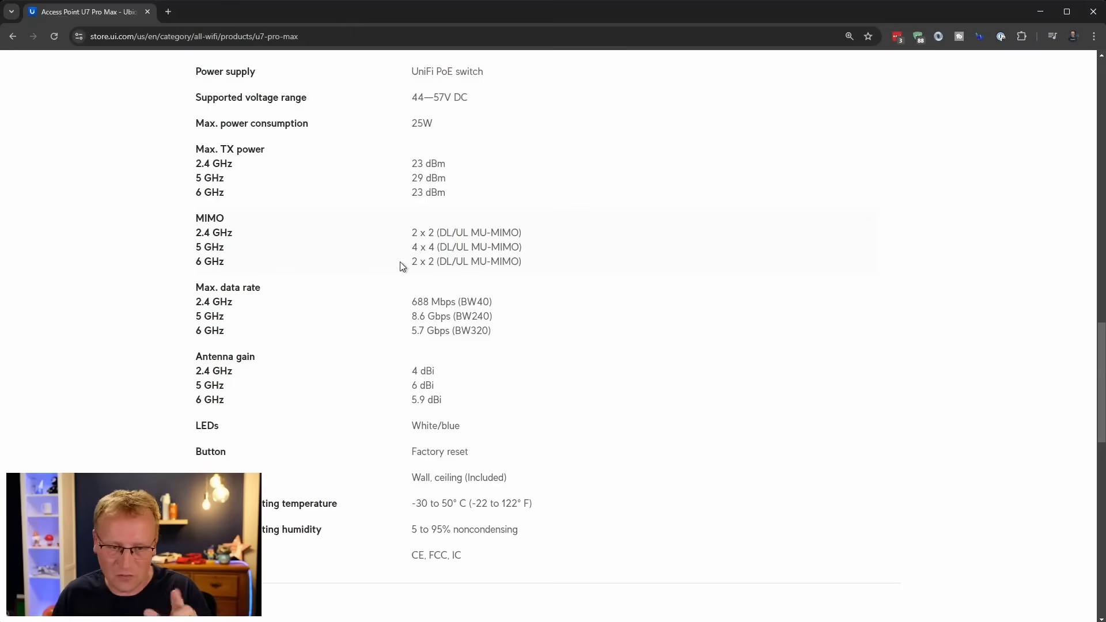
mouse_move(404, 329)
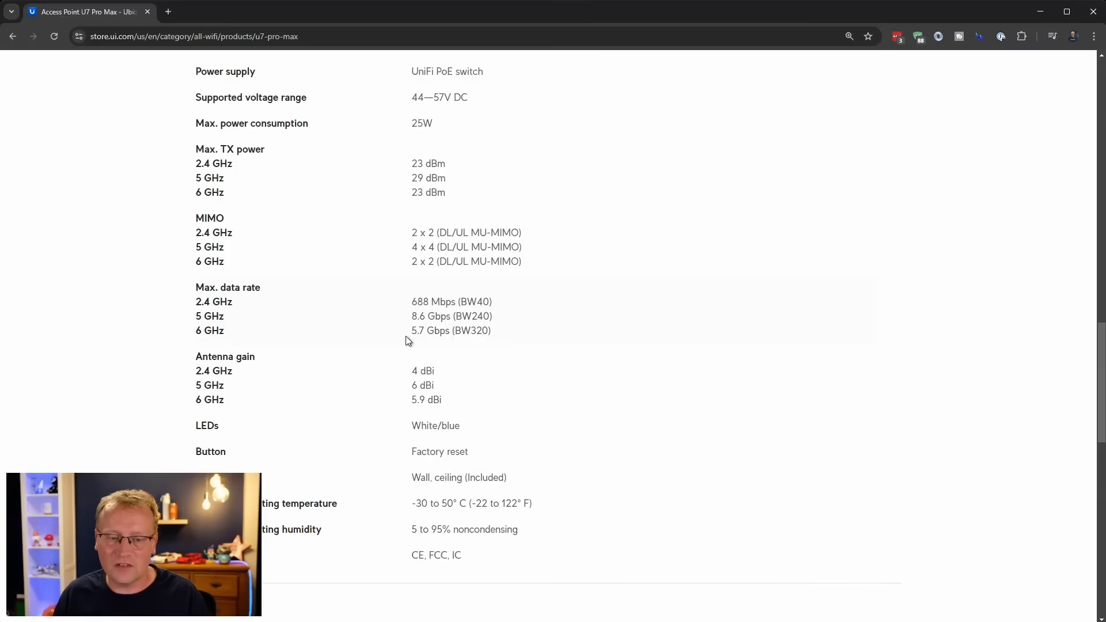
mouse_move(500, 339)
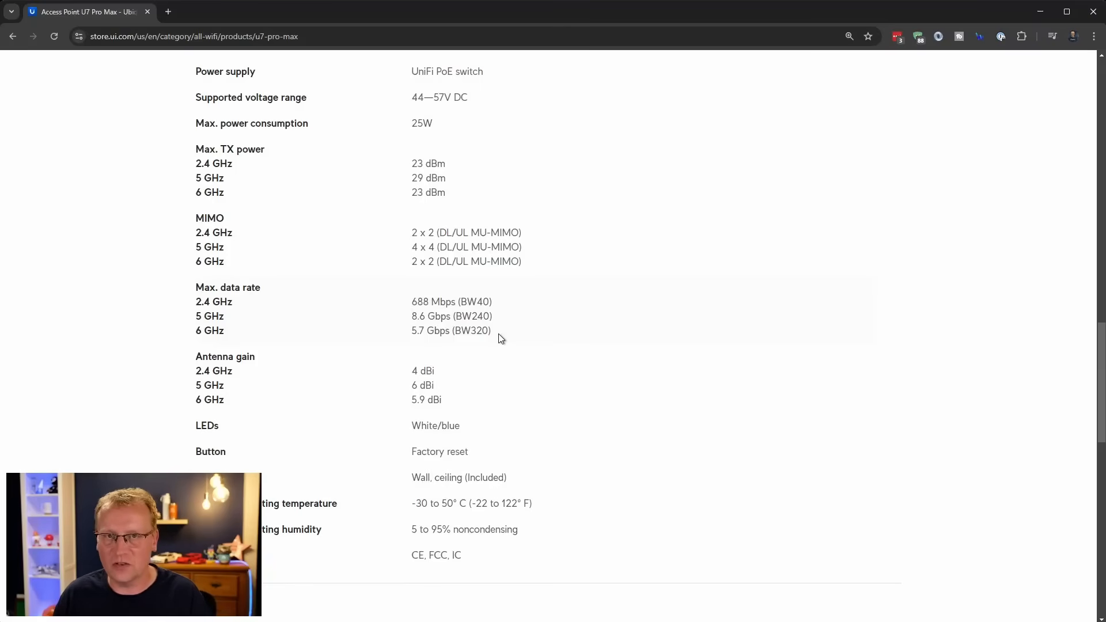
scroll("down", 3)
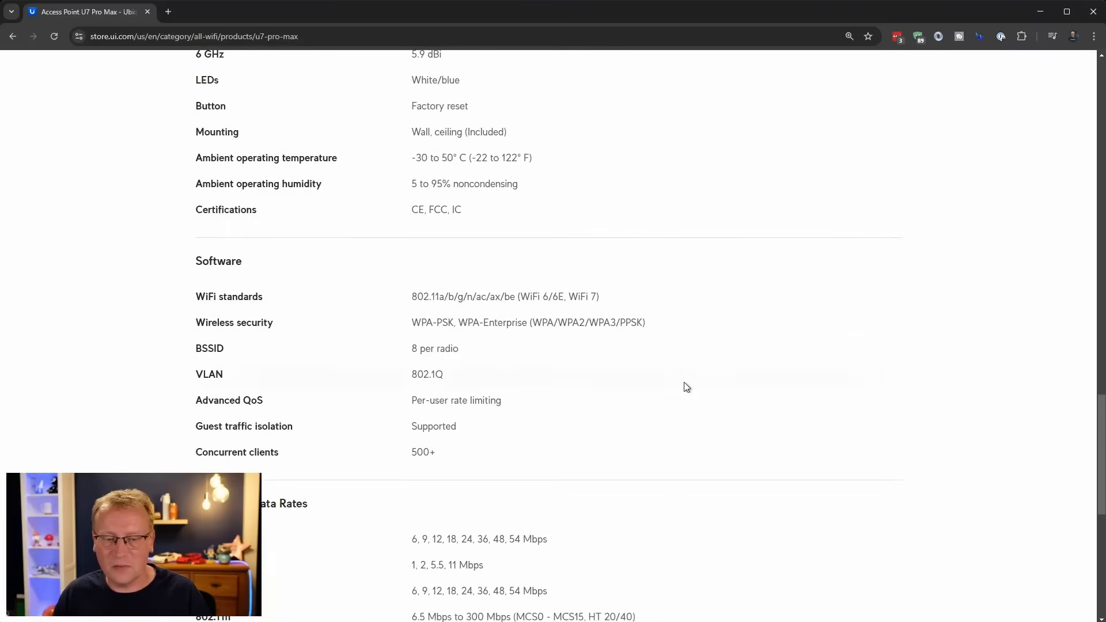
scroll("down", 3)
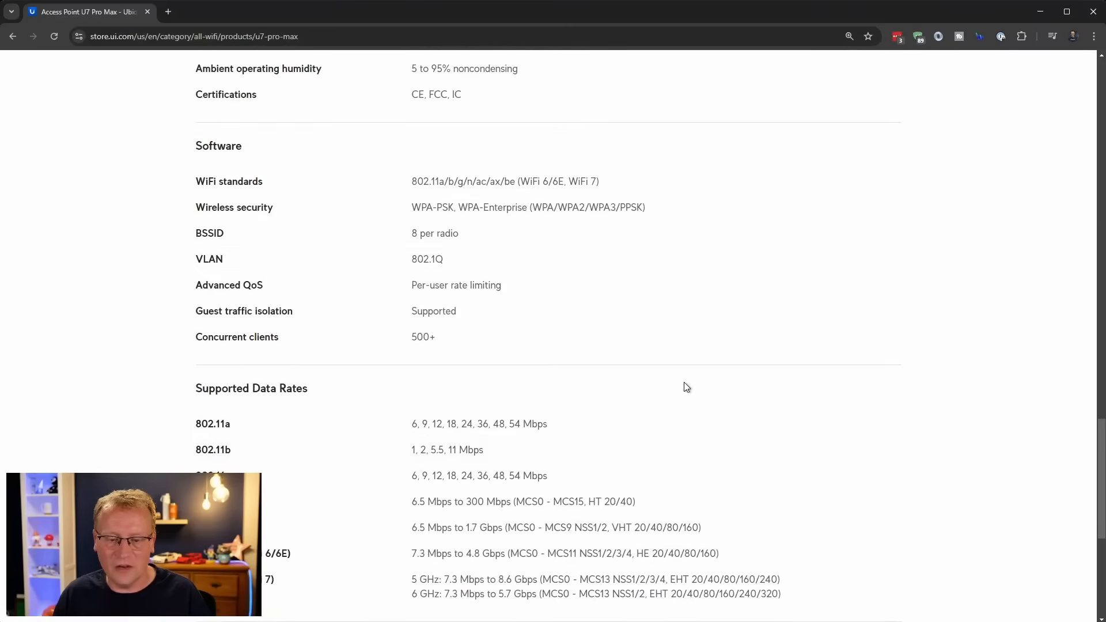
mouse_move(619, 368)
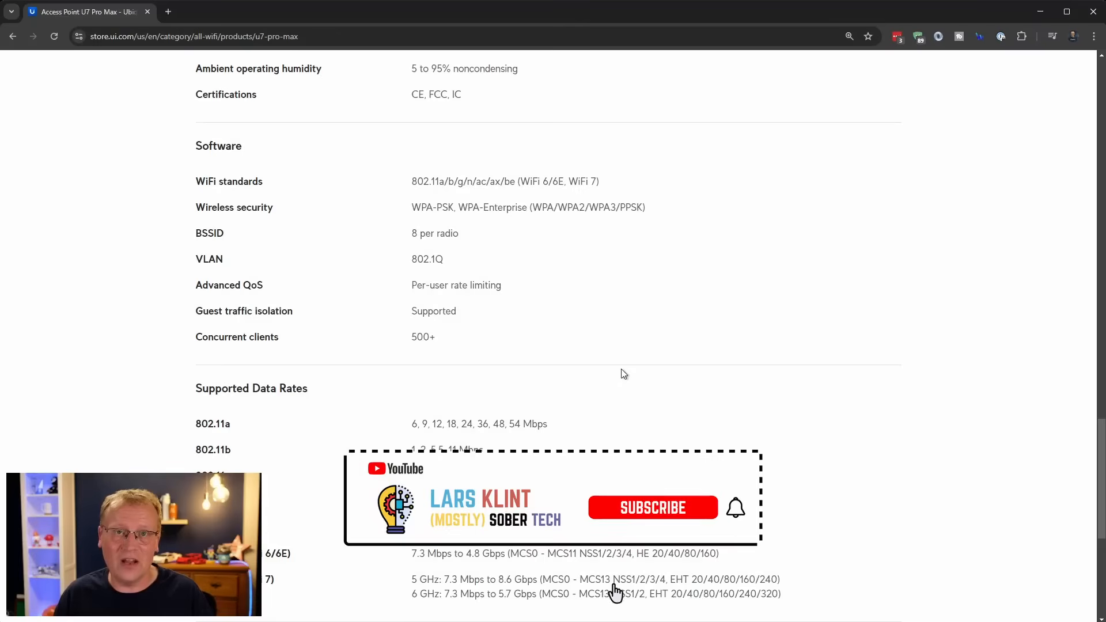
mouse_move(738, 515)
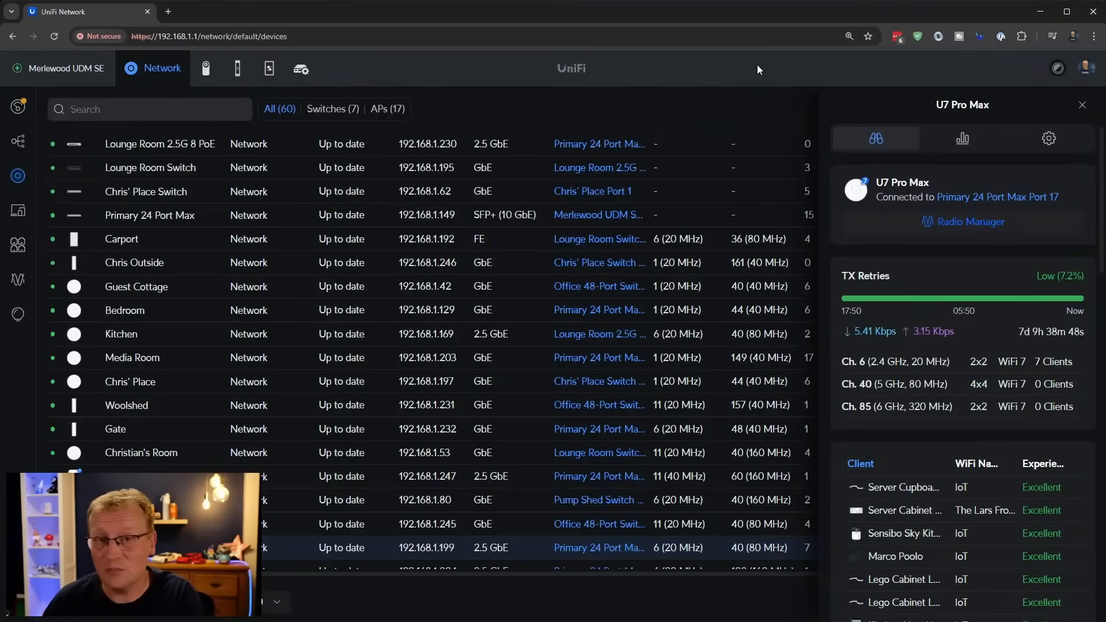
mouse_move(442, 154)
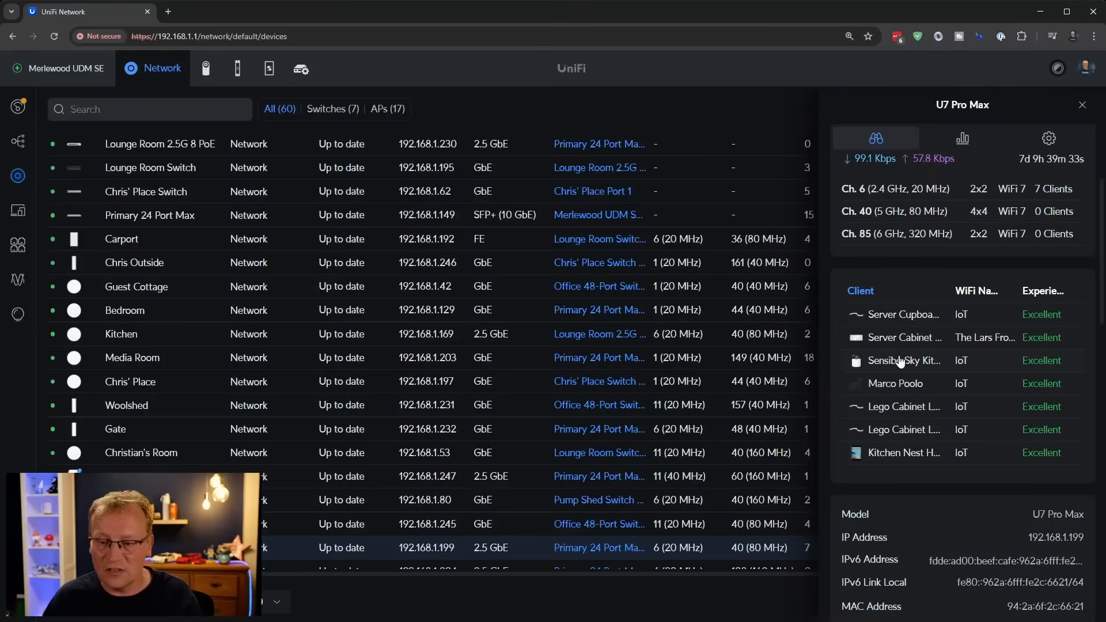
mouse_move(896, 391)
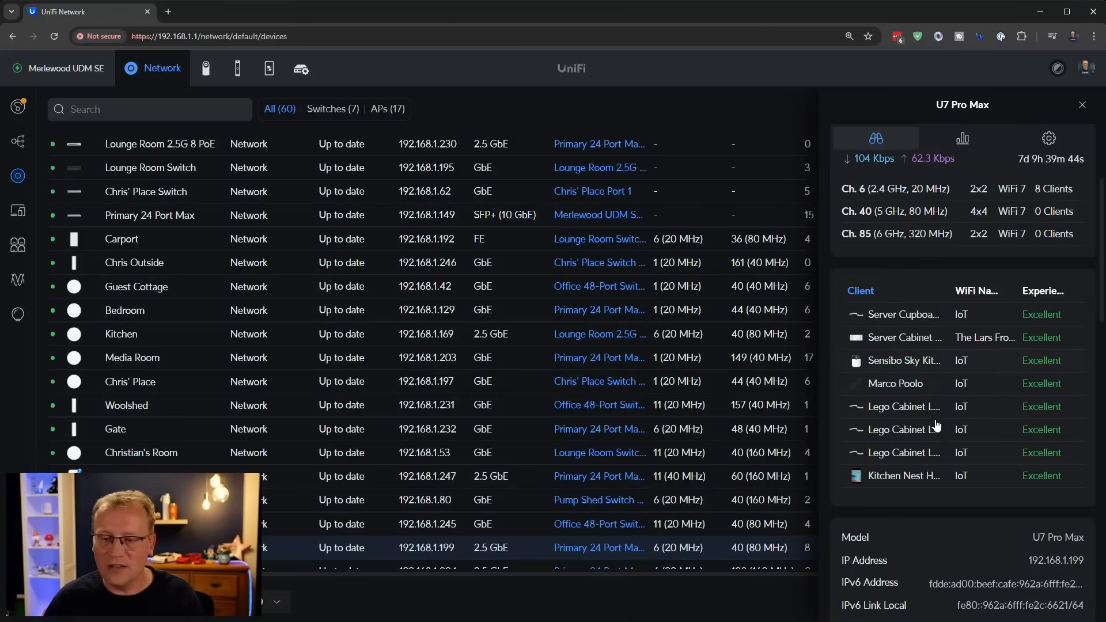
Scroll the U7 Pro Max panel through per-band Air Stats to Parent Device and power draw.
scroll("down", 3)
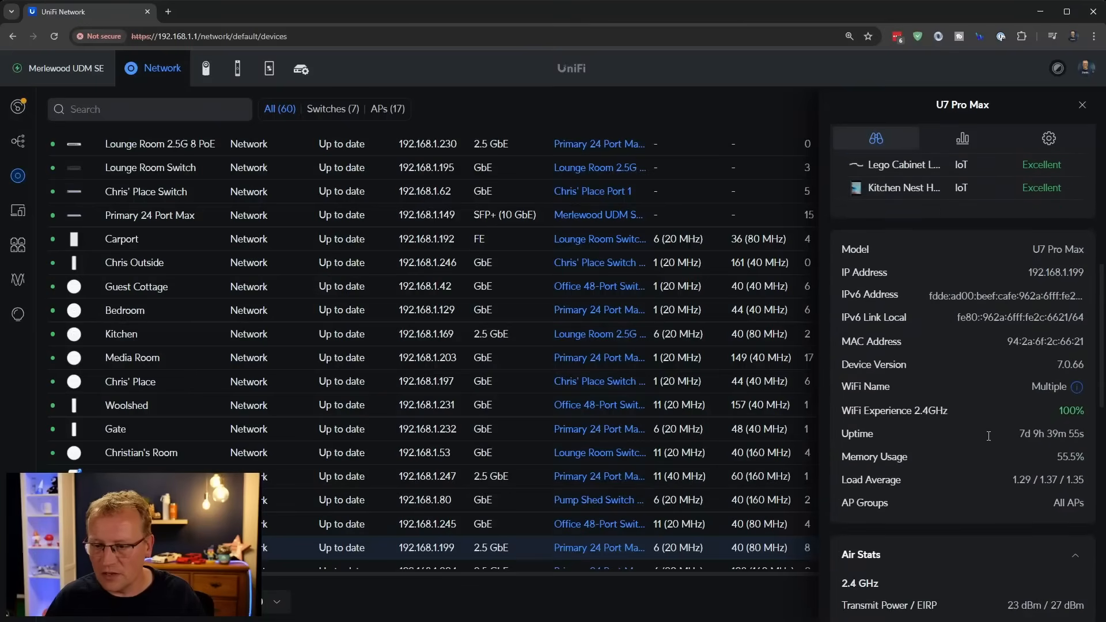
mouse_move(1027, 433)
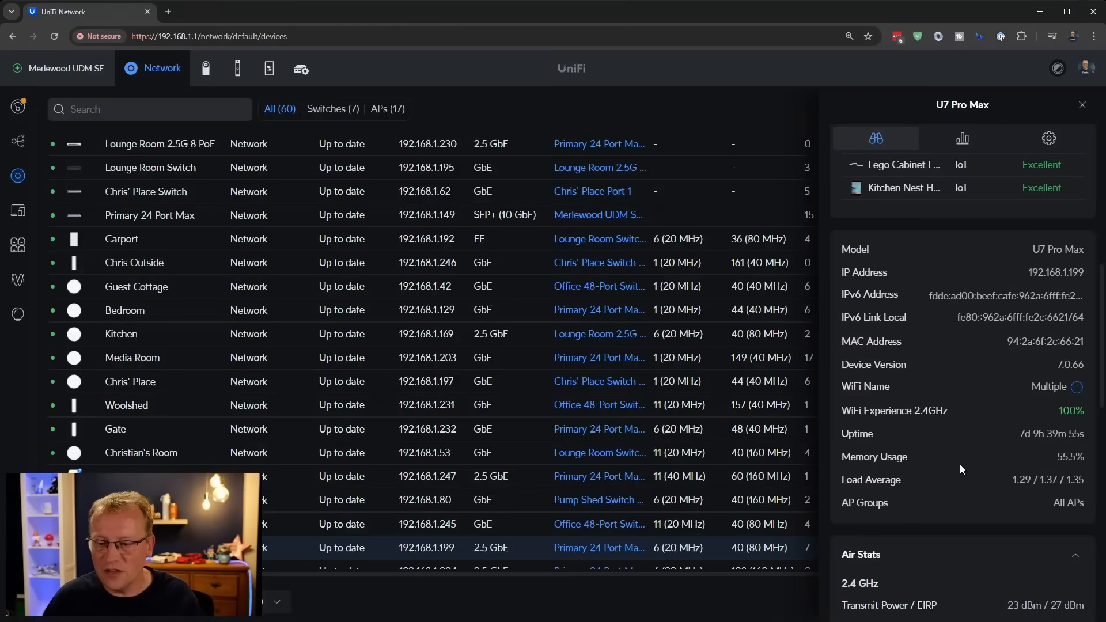
scroll("down", 3)
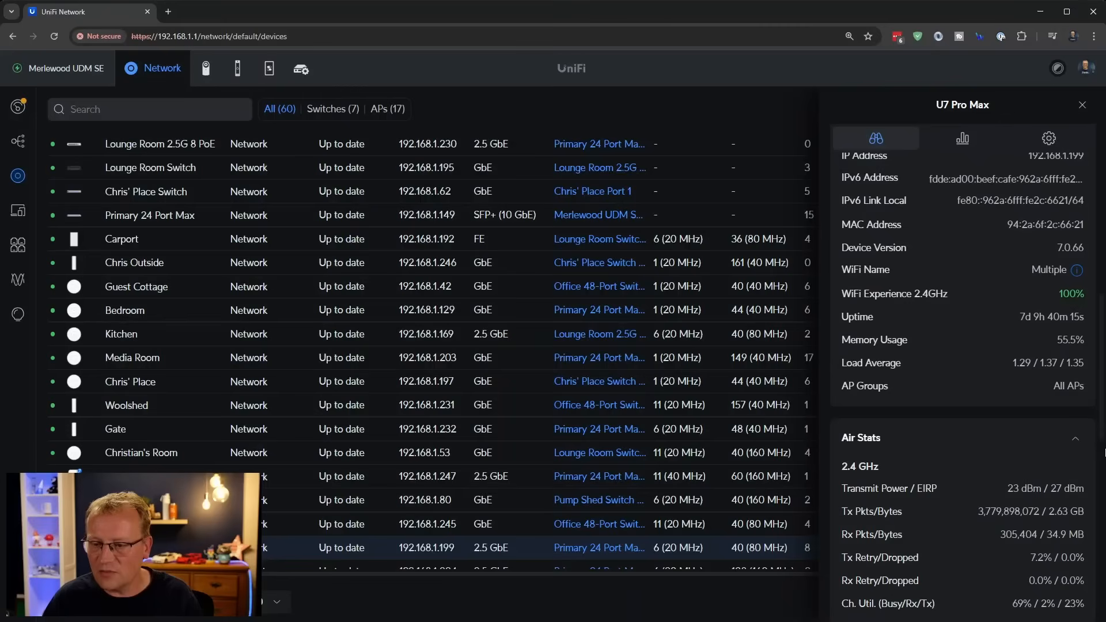
scroll("down", 3)
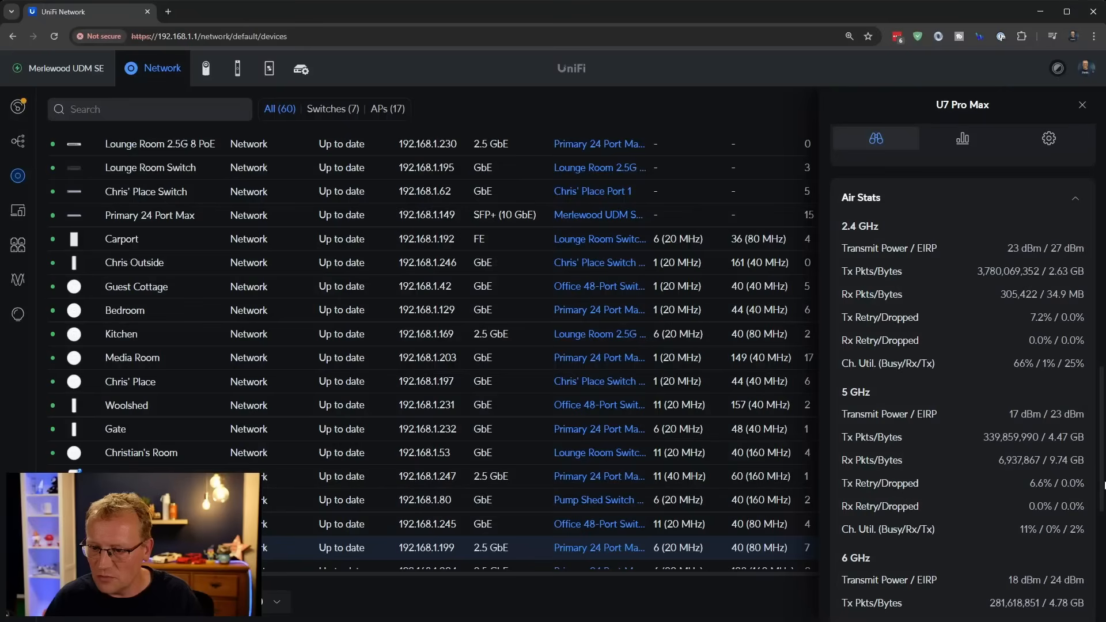
scroll("down", 3)
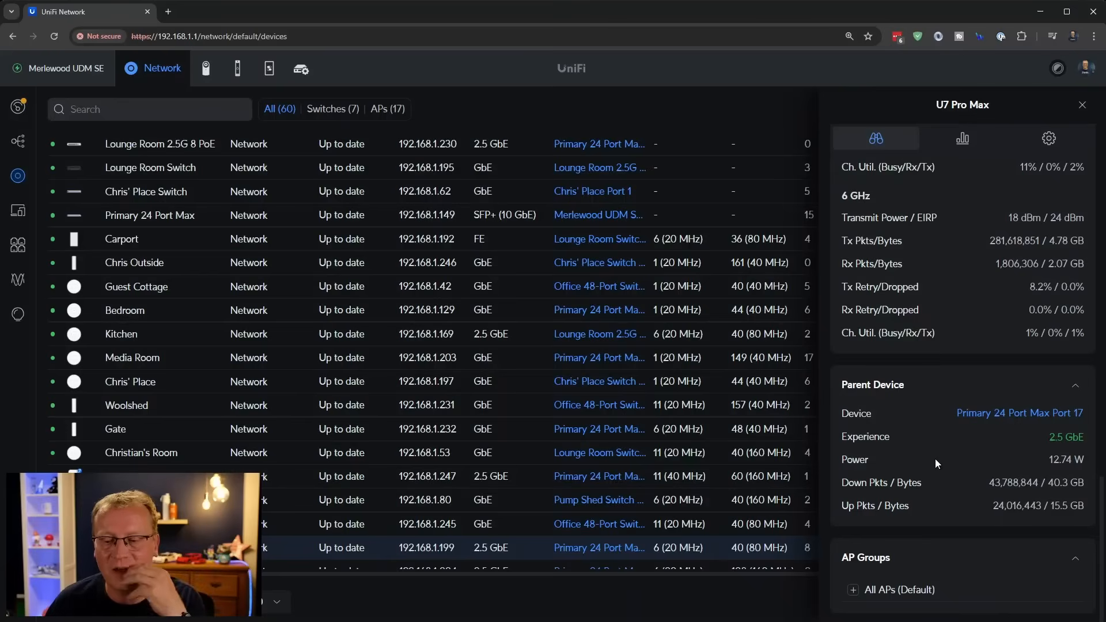
mouse_move(957, 450)
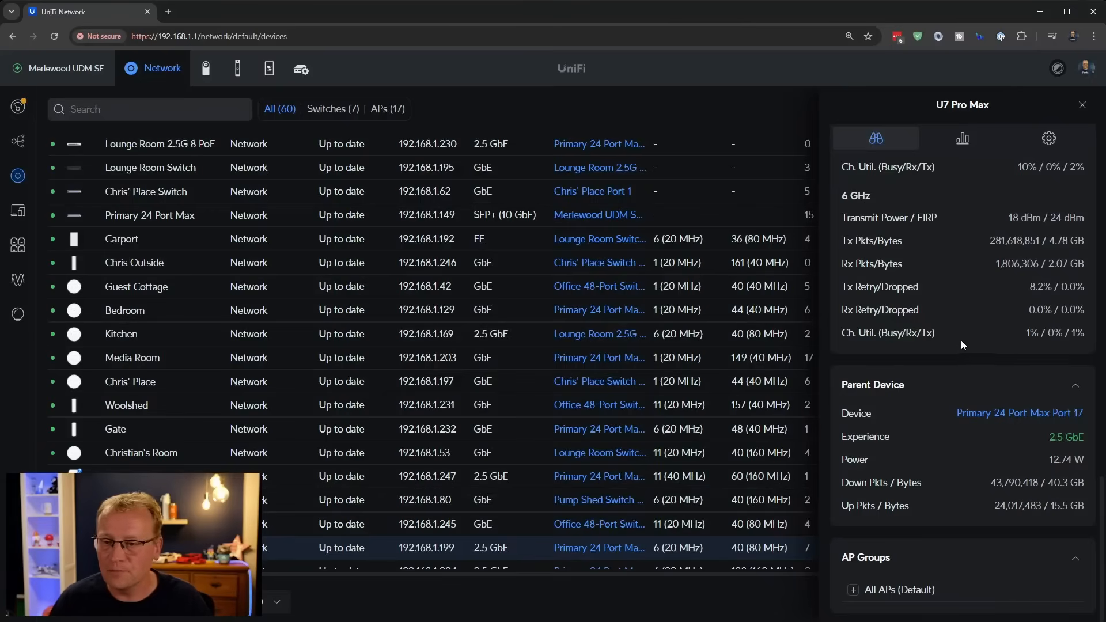
mouse_move(963, 141)
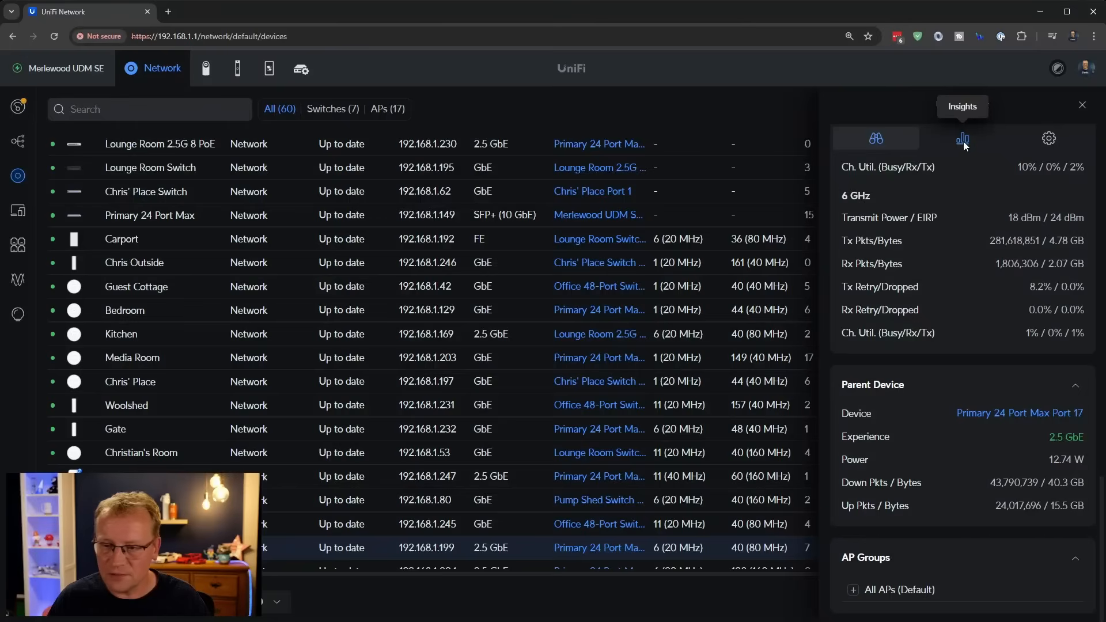
Open the U7 Pro Max Insights tab for per-band channel utilization and system statistics.
left_click(962, 138)
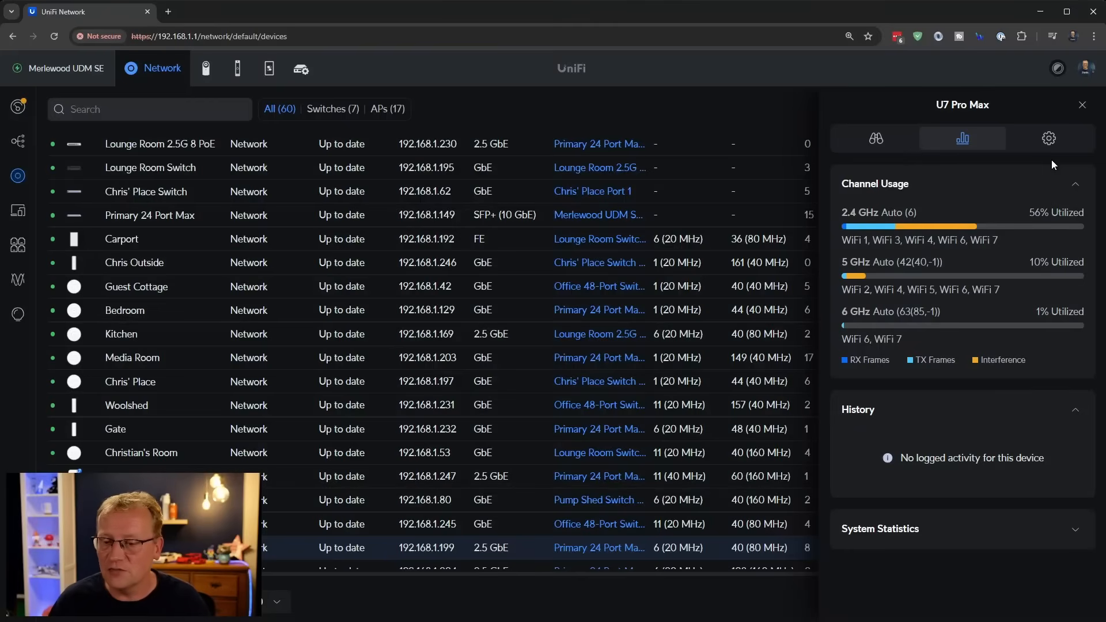
mouse_move(1072, 531)
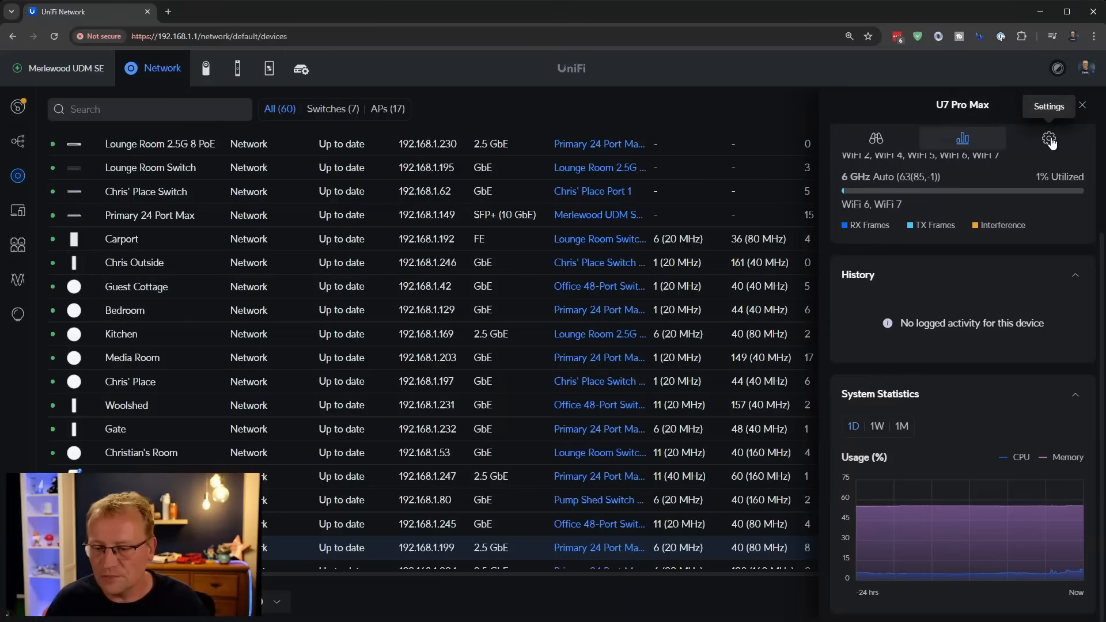
left_click(1049, 140)
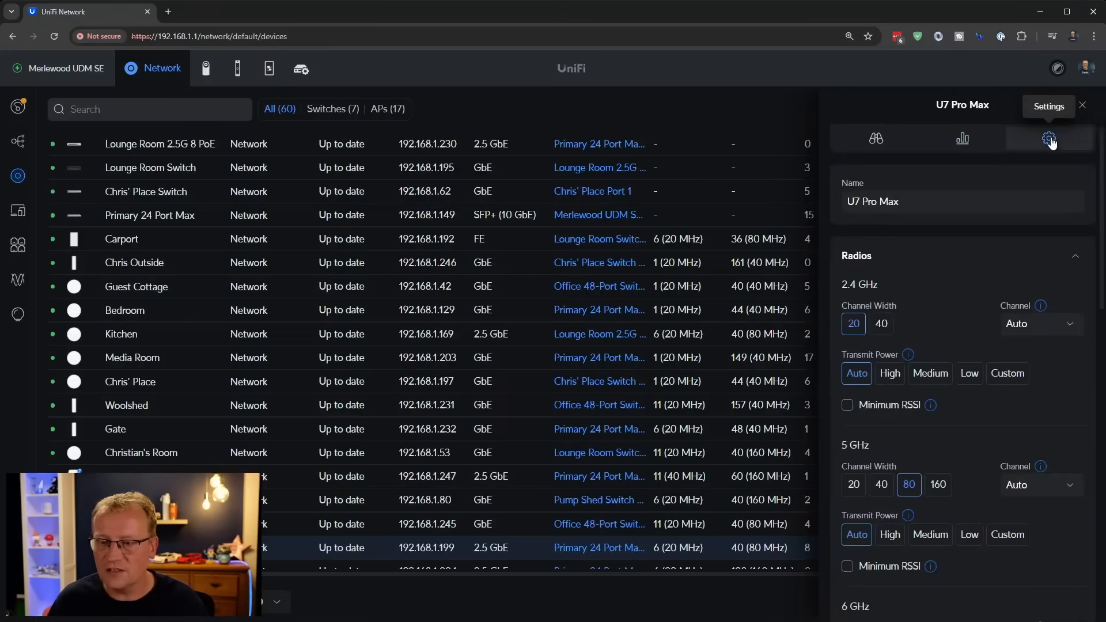
mouse_move(985, 250)
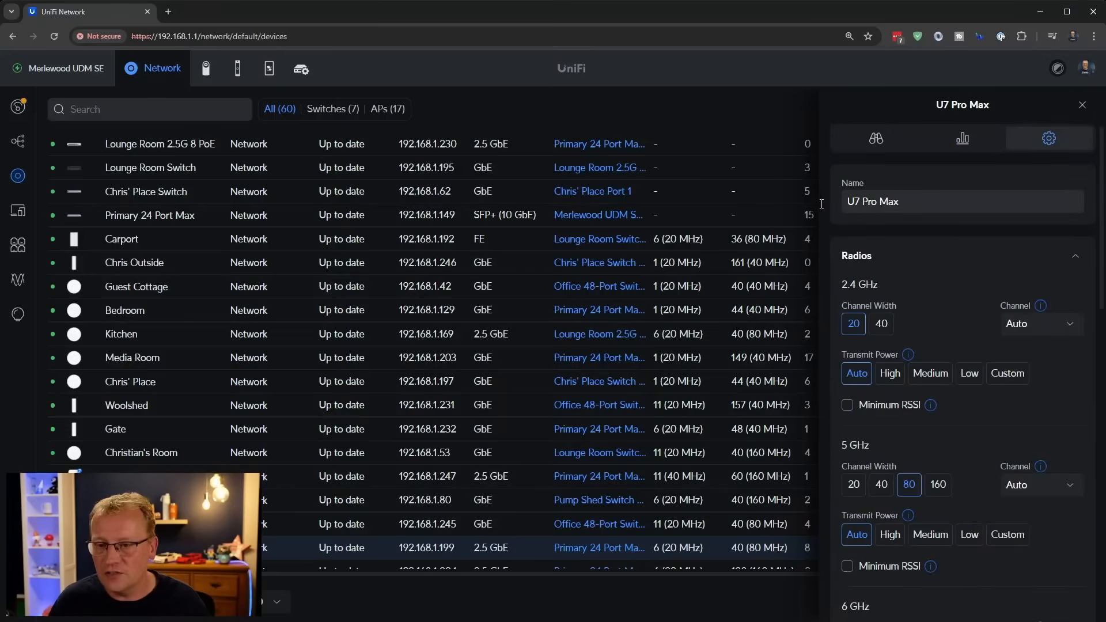
triple_click(872, 201)
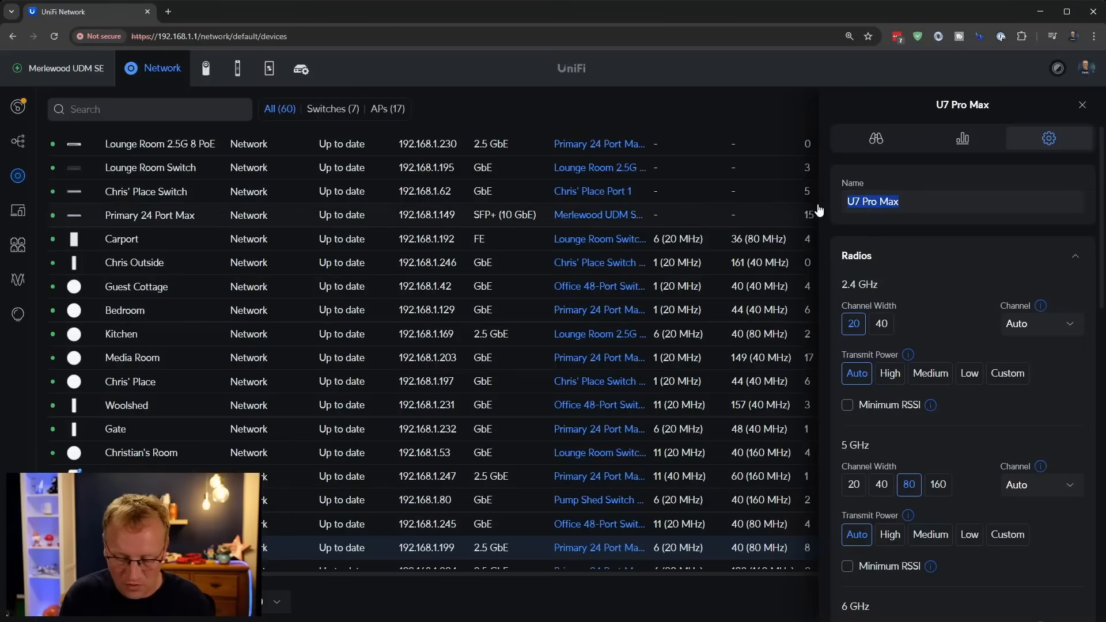
type("Lego Room")
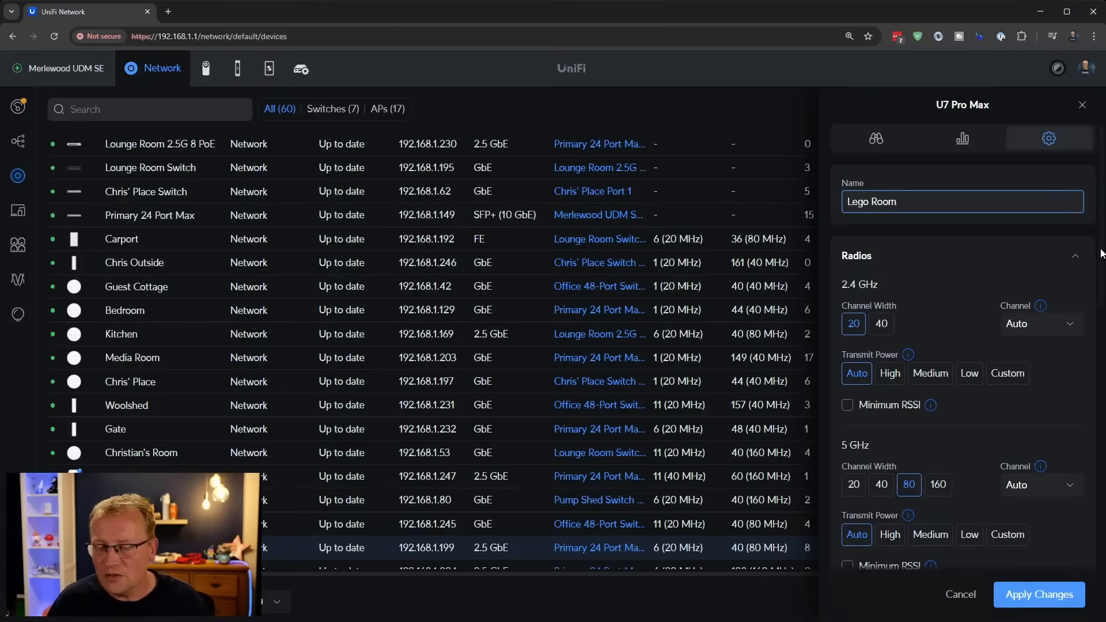
scroll("down", 3)
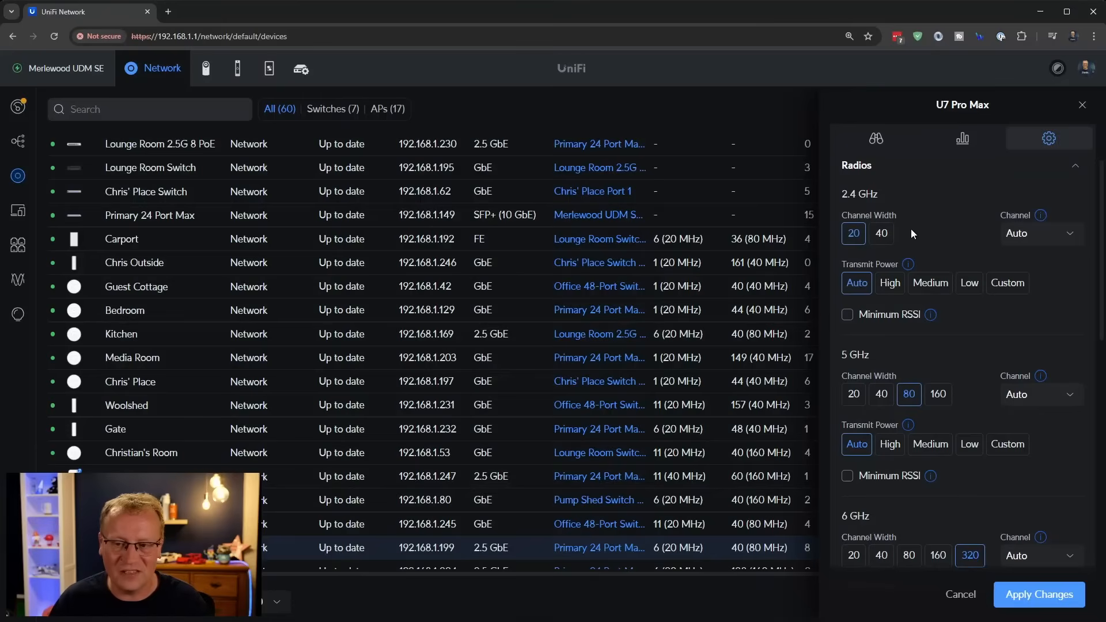
mouse_move(959, 224)
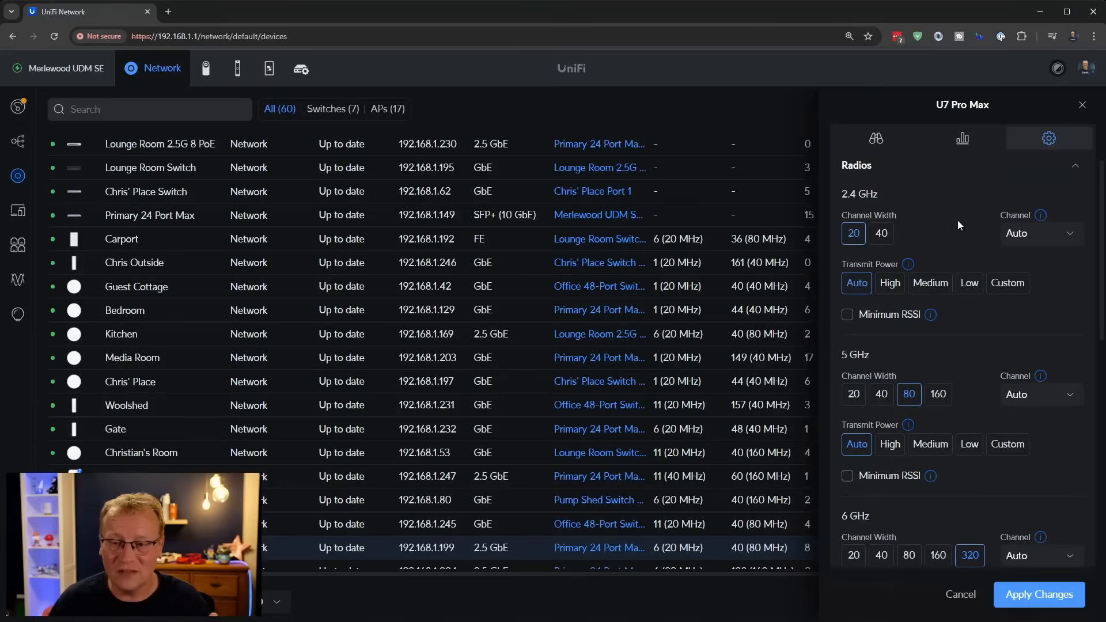
mouse_move(919, 235)
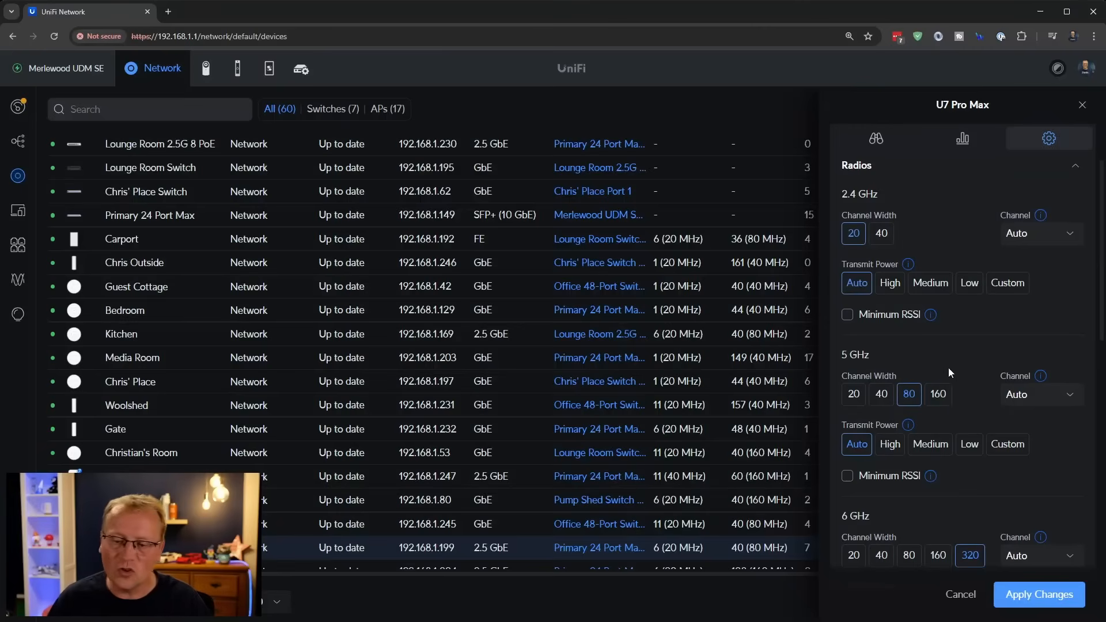
mouse_move(983, 366)
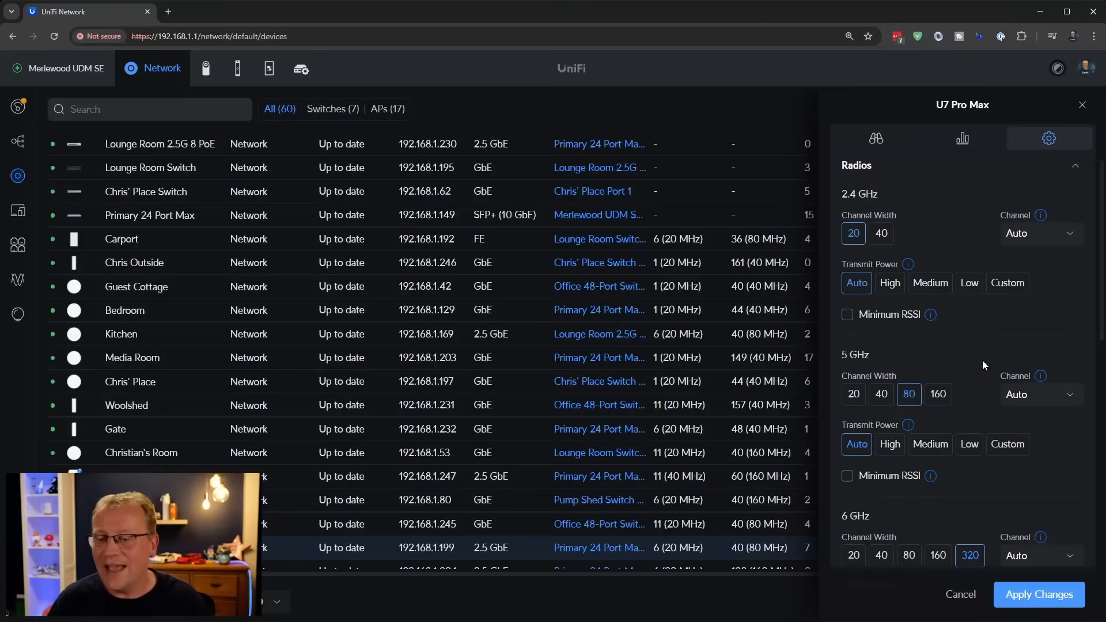
scroll("down", 3)
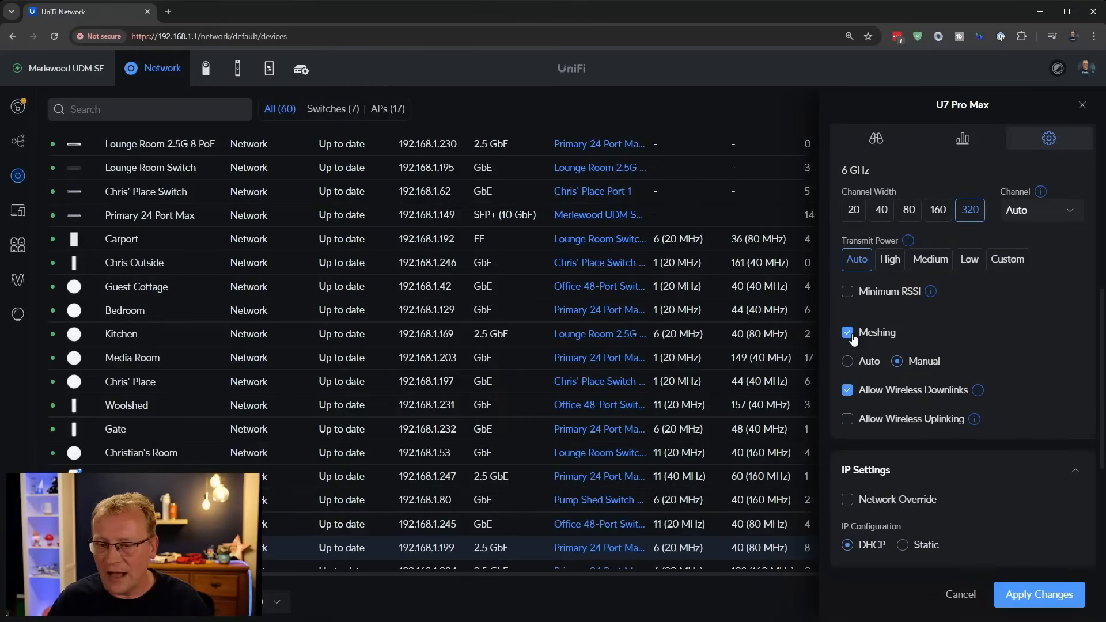
mouse_move(949, 345)
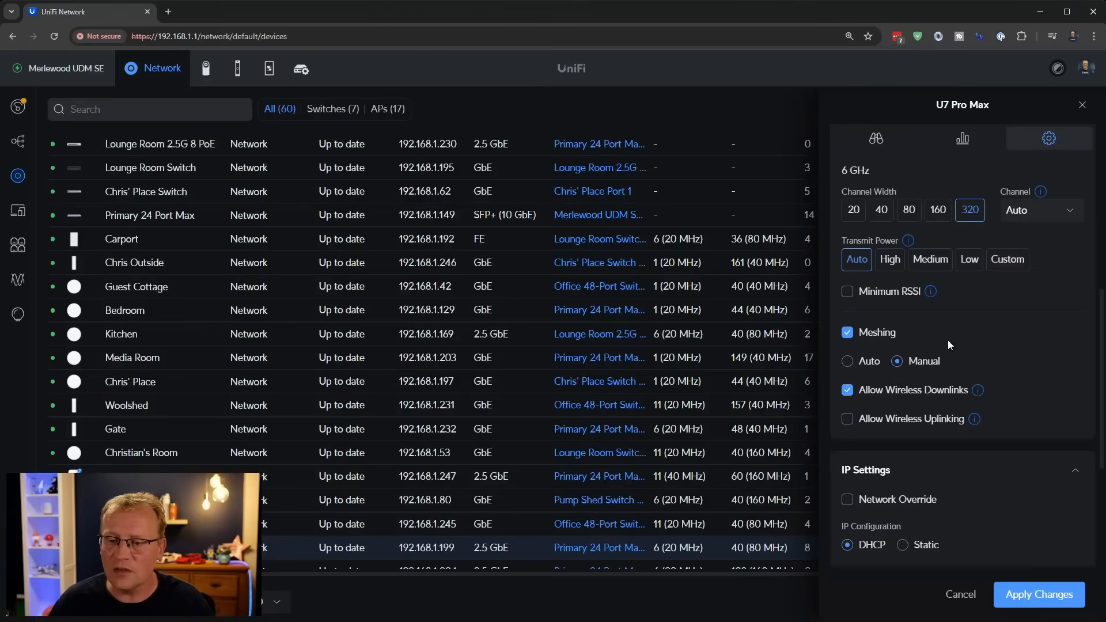
mouse_move(919, 339)
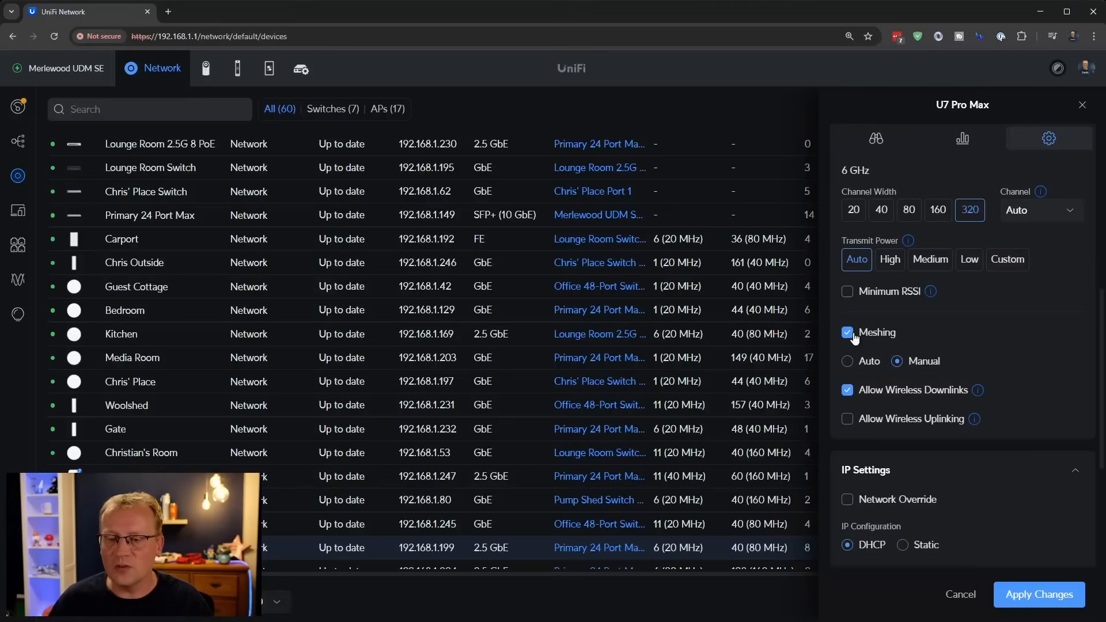
mouse_move(927, 338)
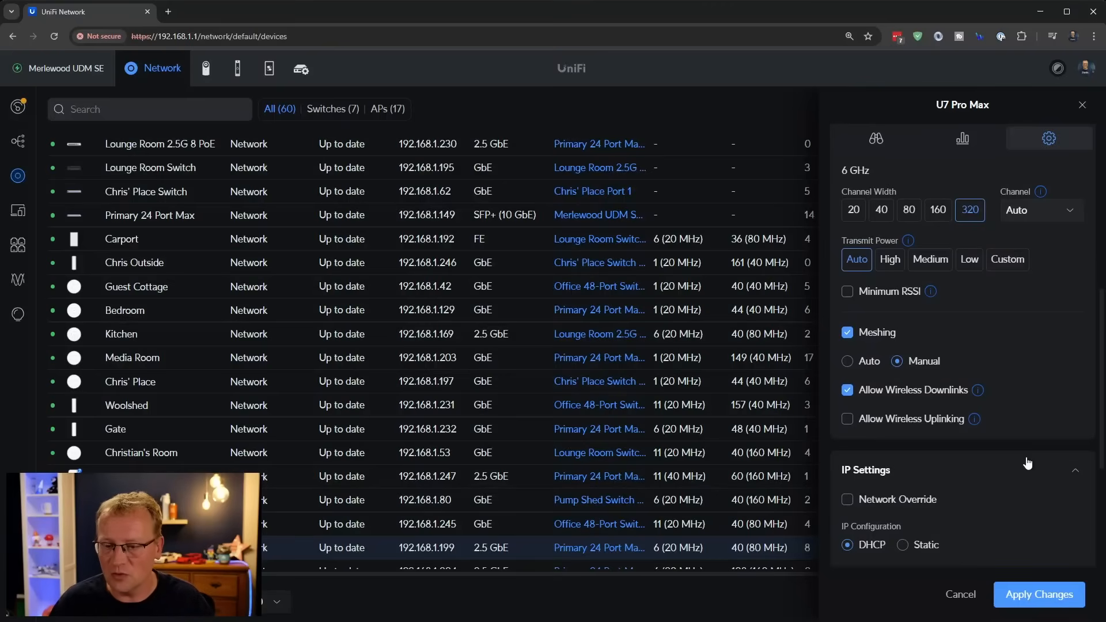
mouse_move(1057, 441)
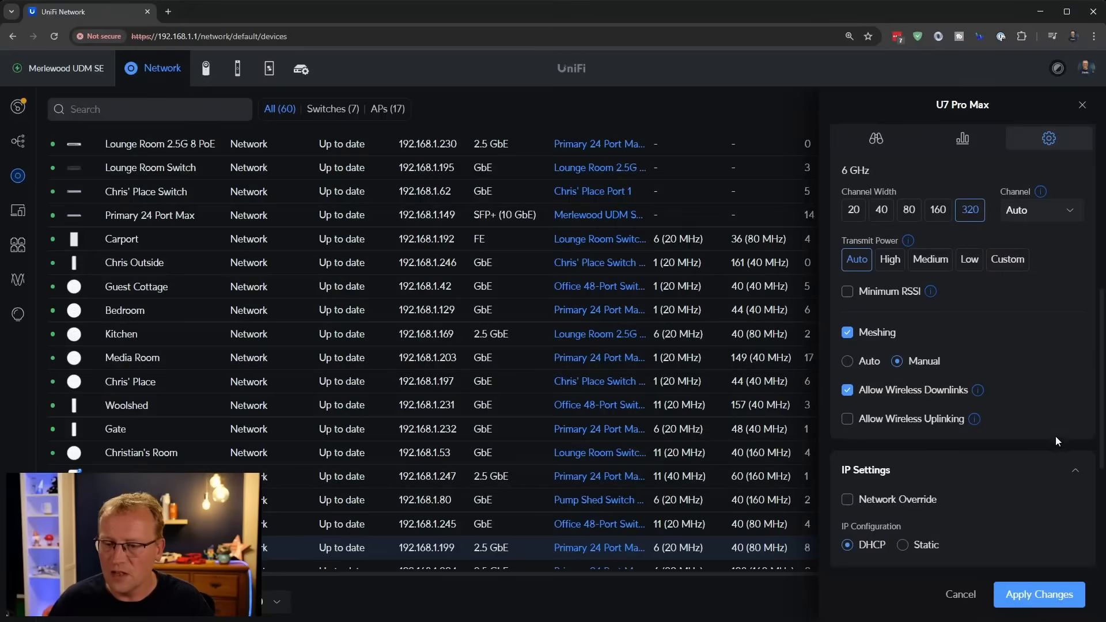
scroll("down", 3)
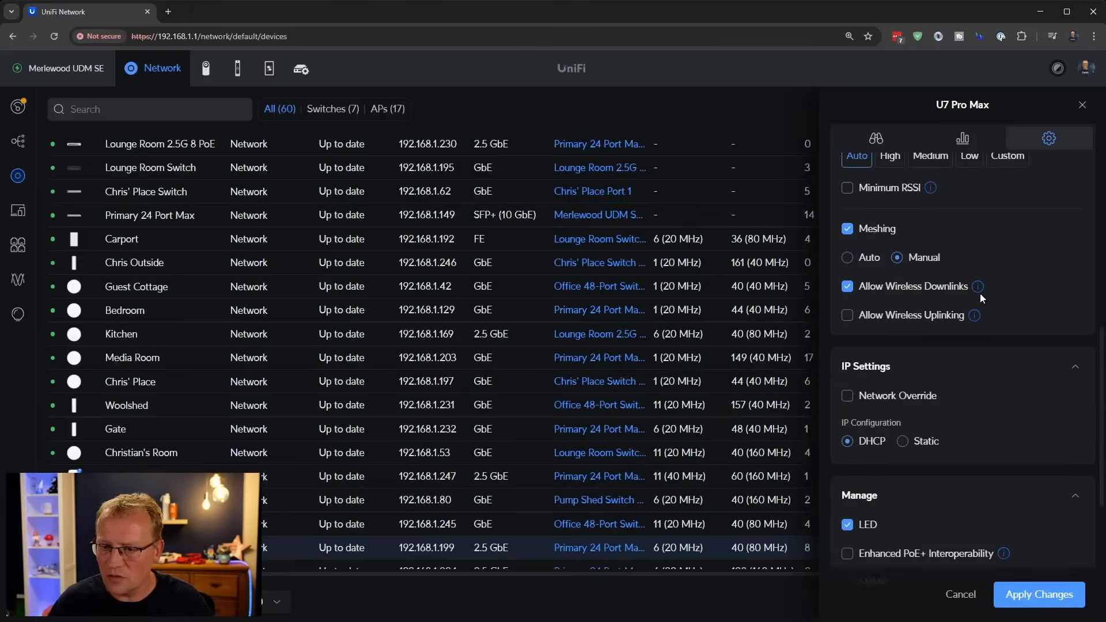
mouse_move(977, 287)
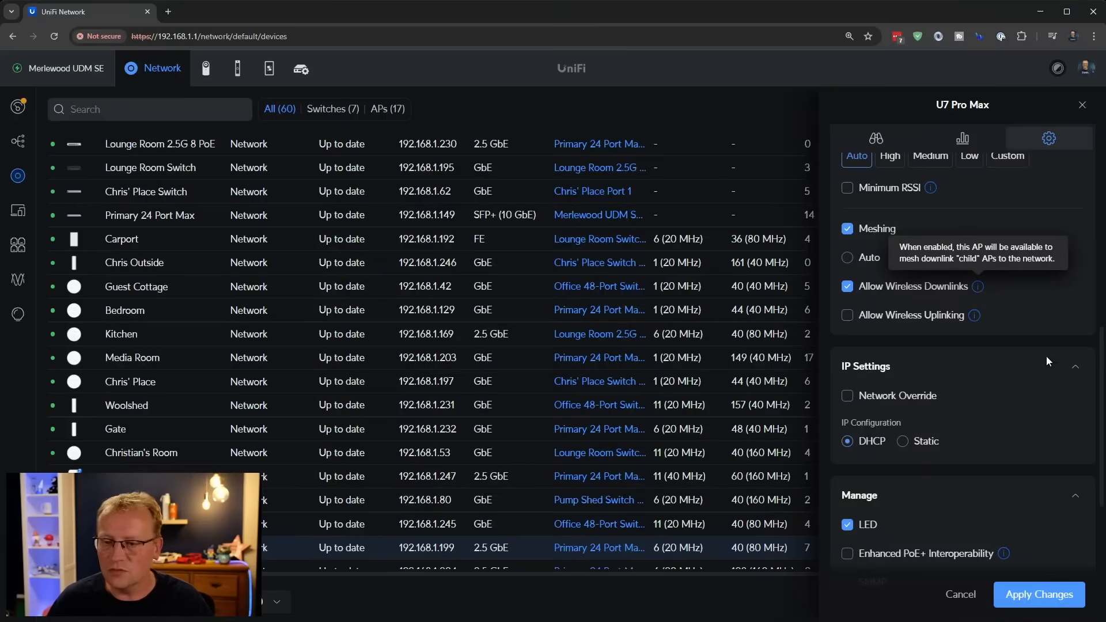
left_click(900, 257)
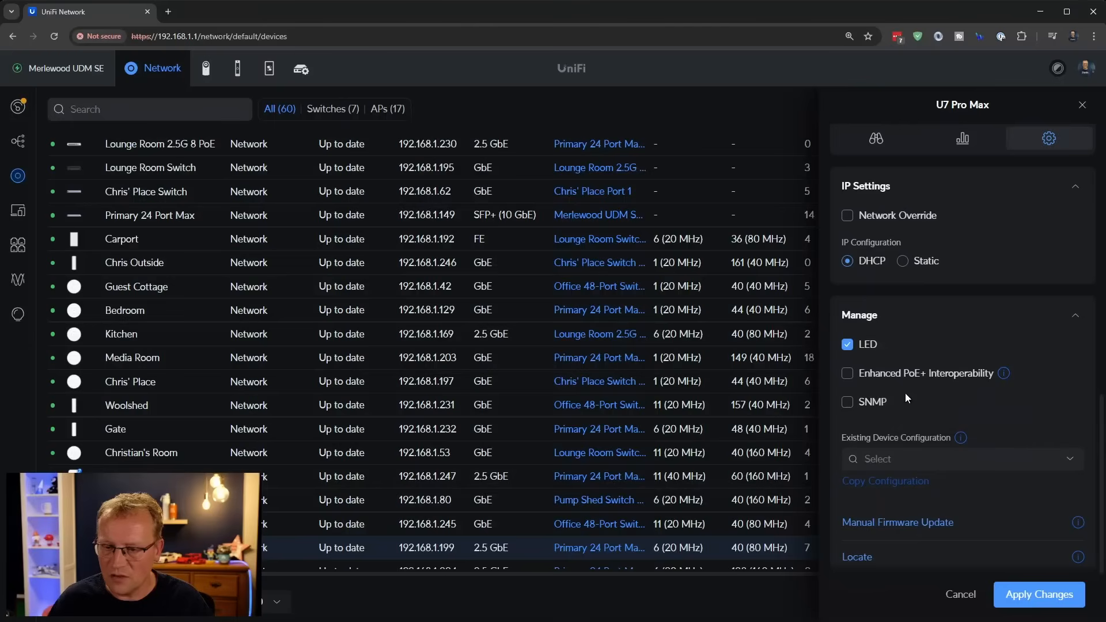
mouse_move(1006, 376)
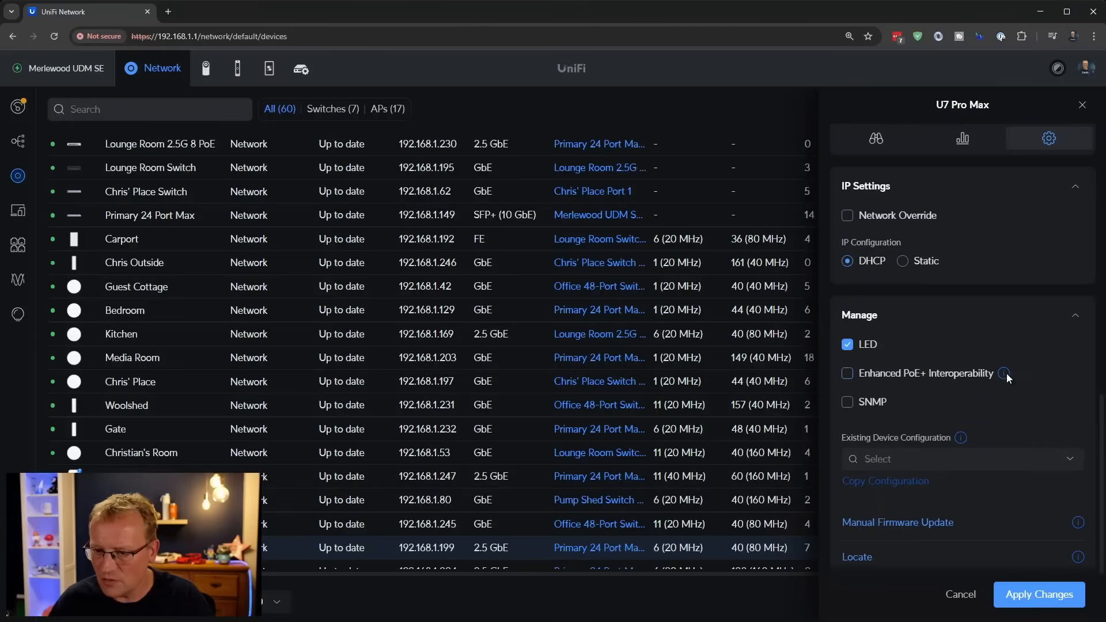
mouse_move(1004, 373)
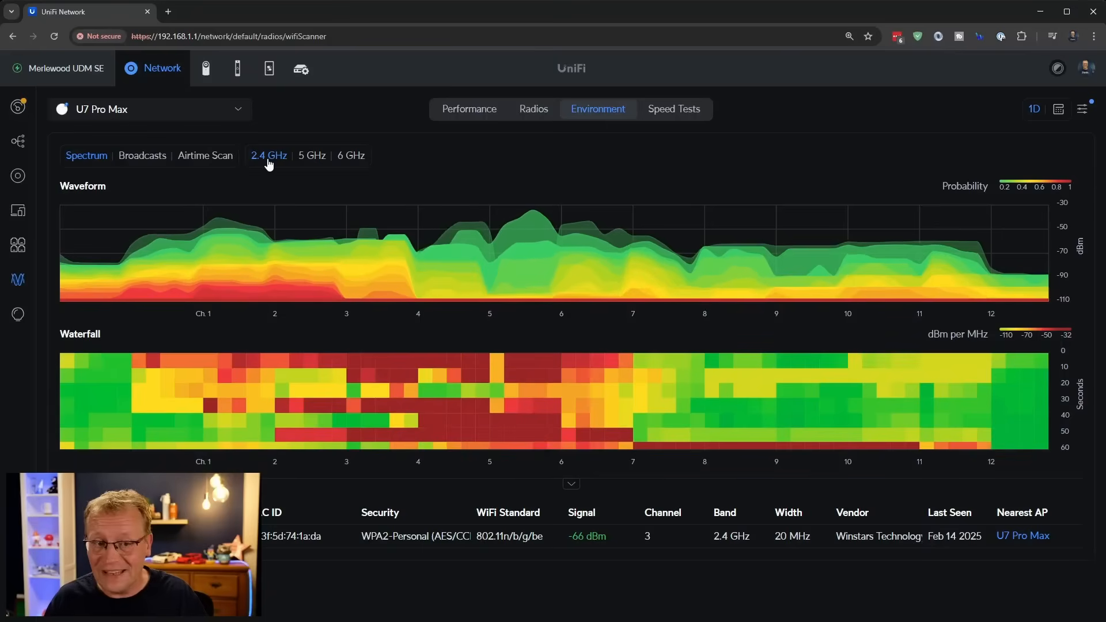
mouse_move(559, 317)
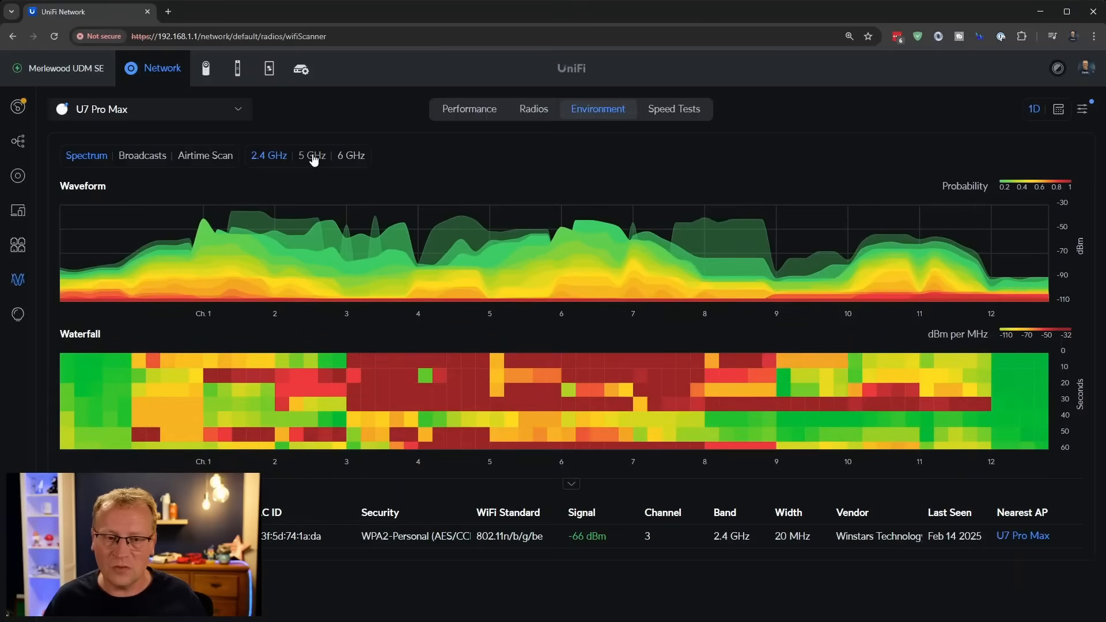
Switch the spectrum scan to 5 GHz, showing three networks on channels 40 and 60.
left_click(312, 156)
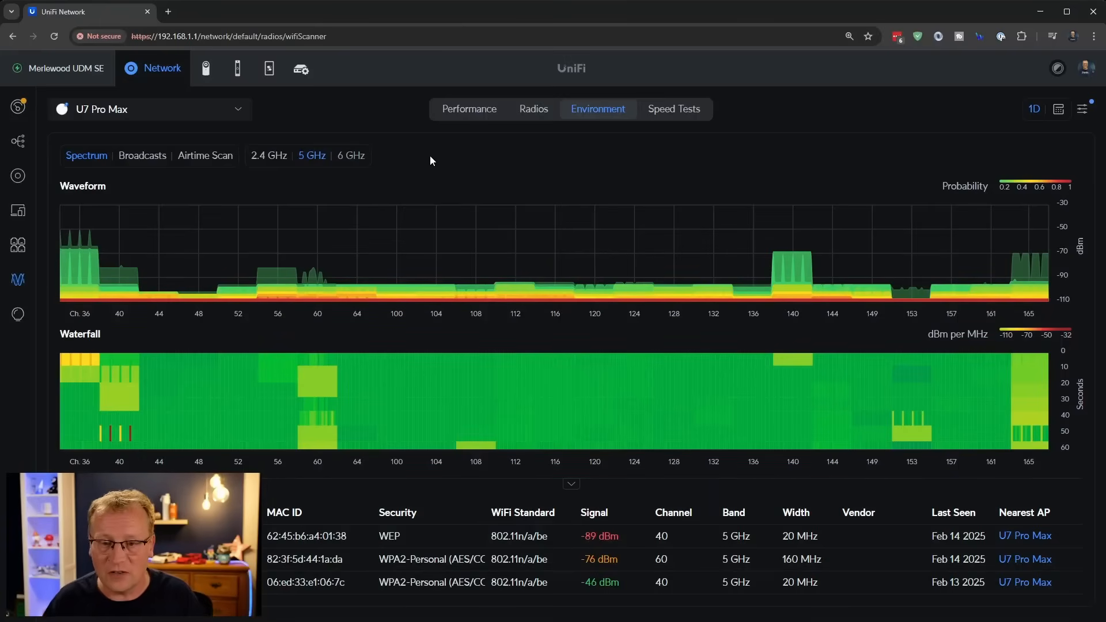
Switch the spectrum scan to the 6 GHz band, which shows no nearby networks.
left_click(351, 156)
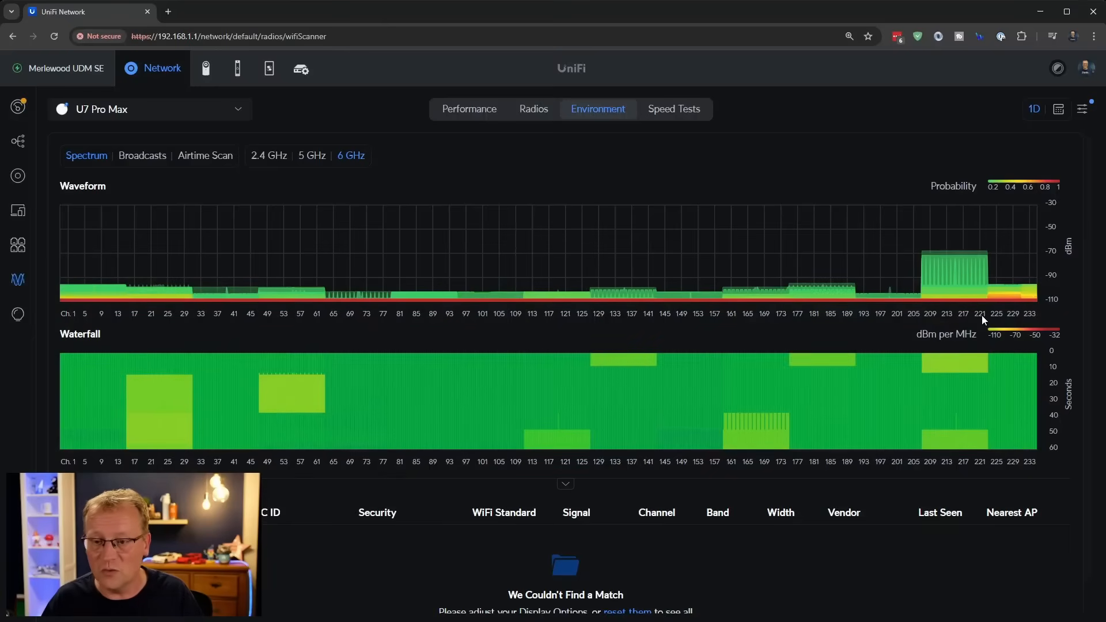
mouse_move(765, 279)
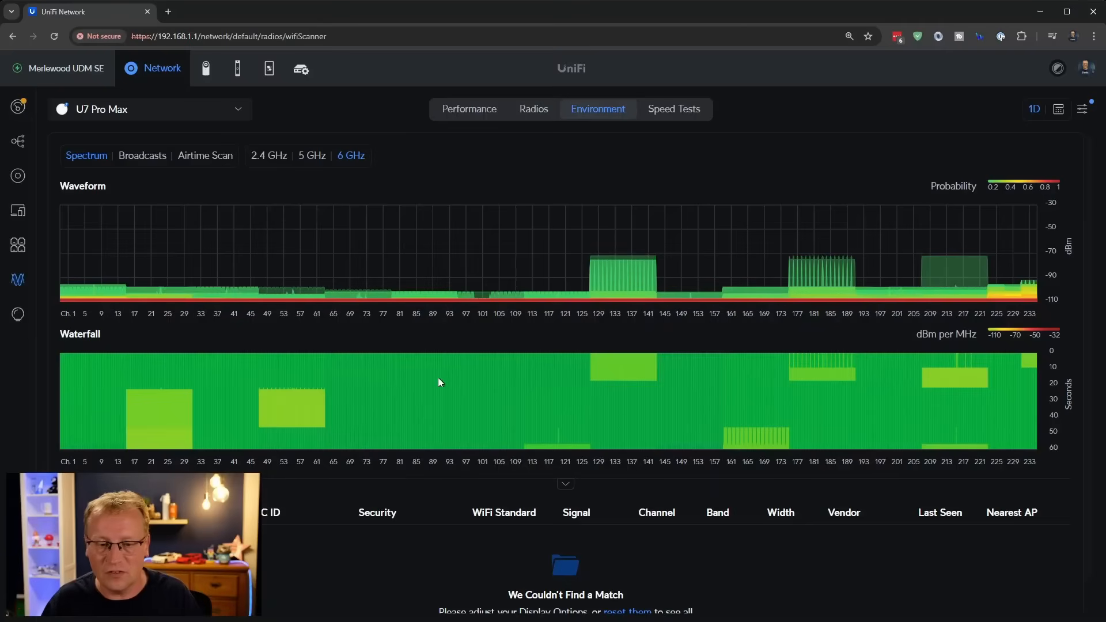
mouse_move(461, 386)
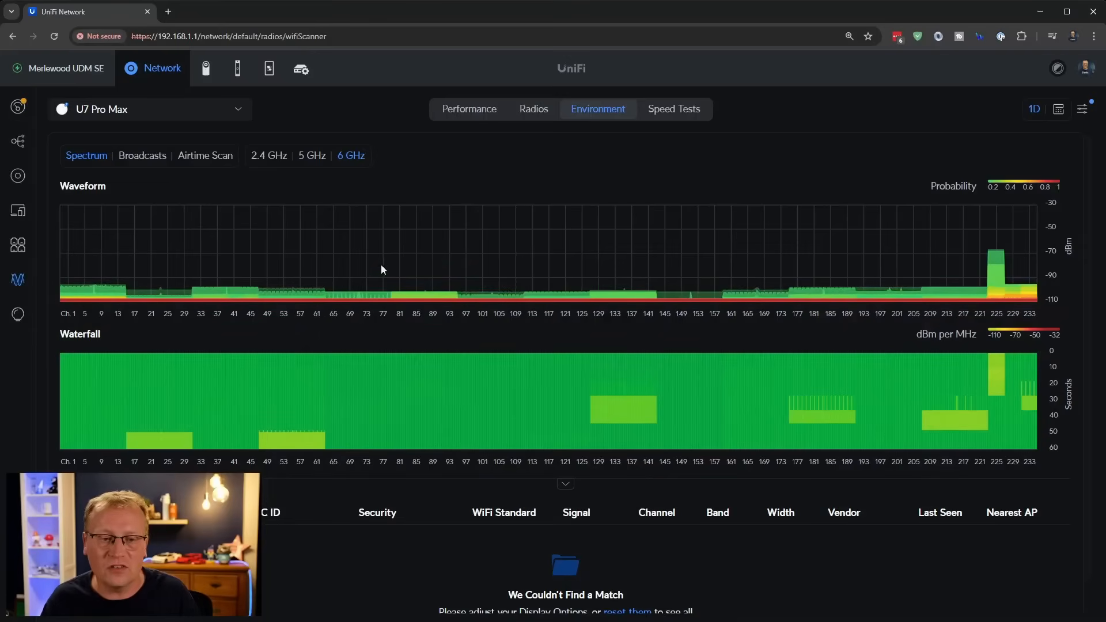
mouse_move(269, 163)
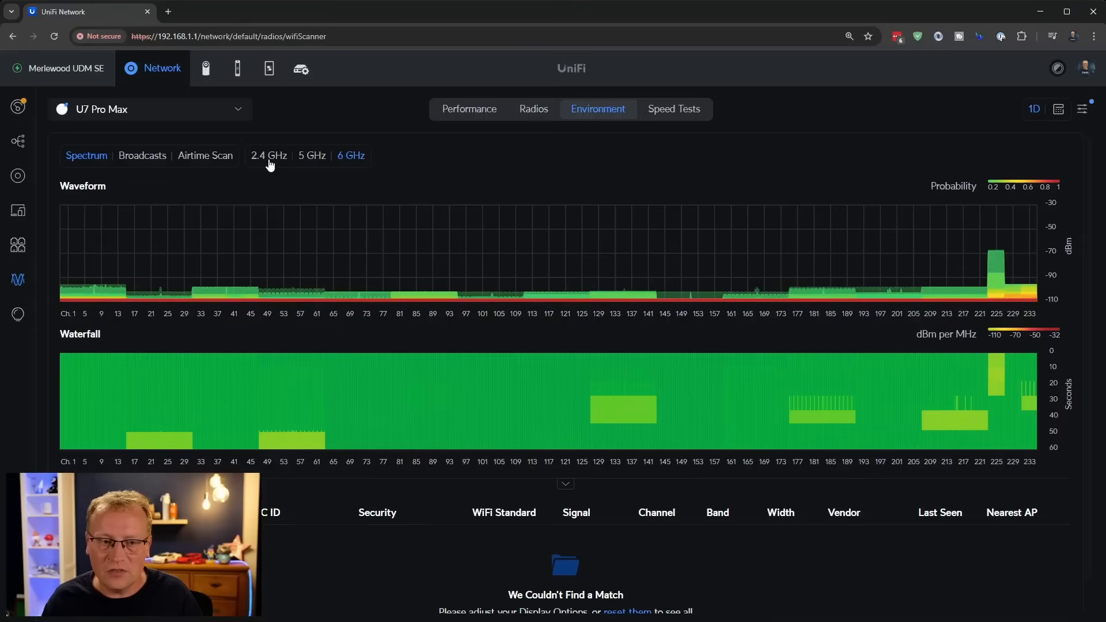
Select the 2.4 GHz tab in the U7 Pro Max Spectrum view.
left_click(269, 155)
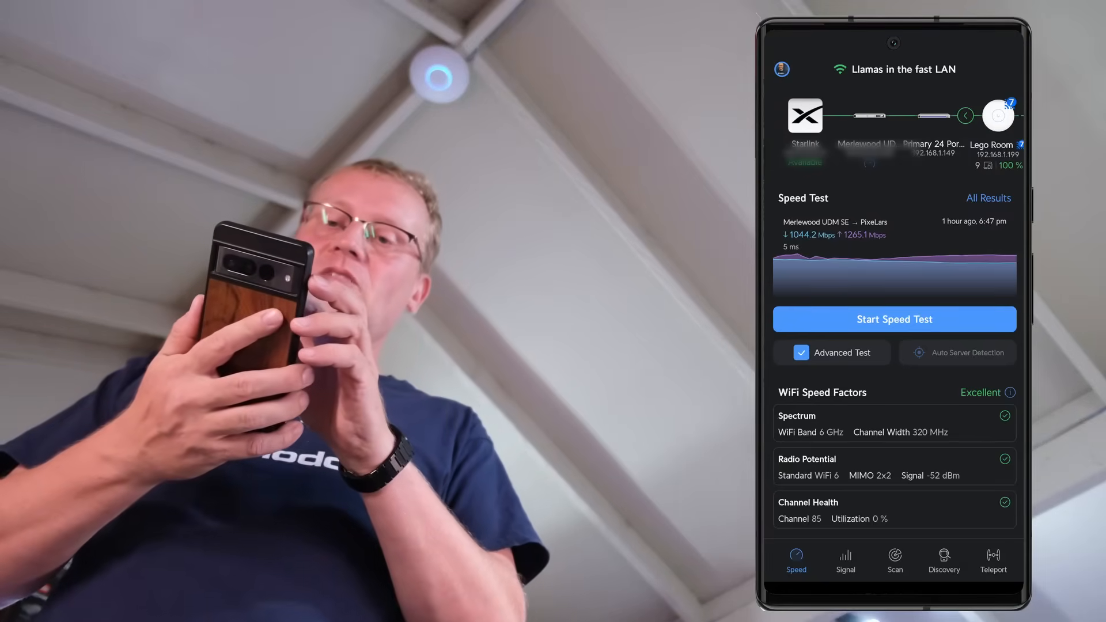
Run the WiFiman speed test (937/1134 Mbps) and open All Results.
left_click(894, 320)
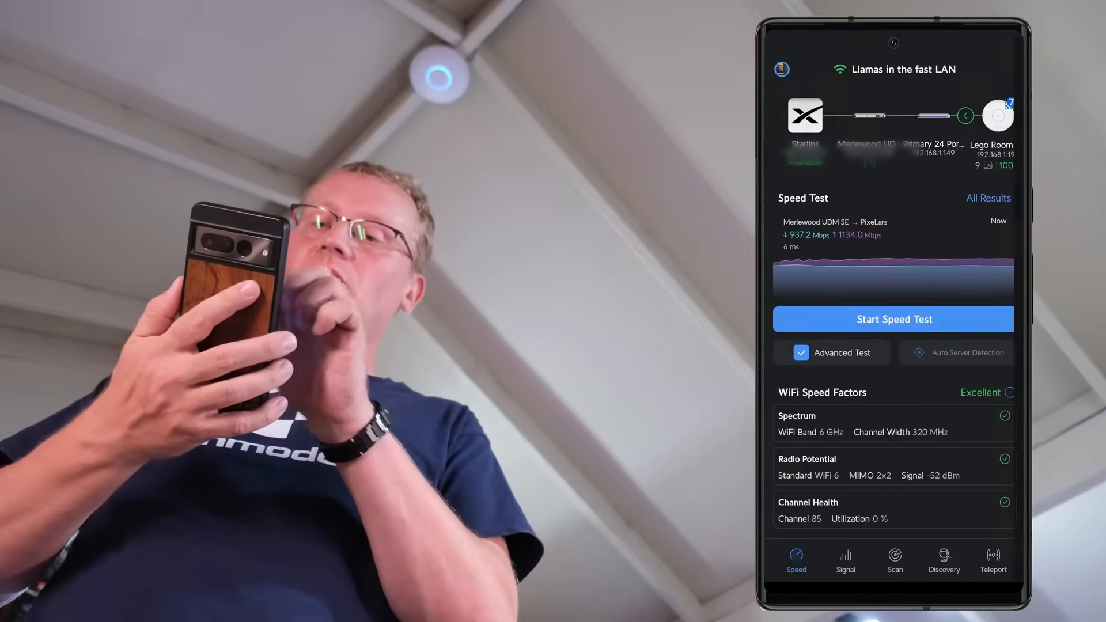
left_click(988, 199)
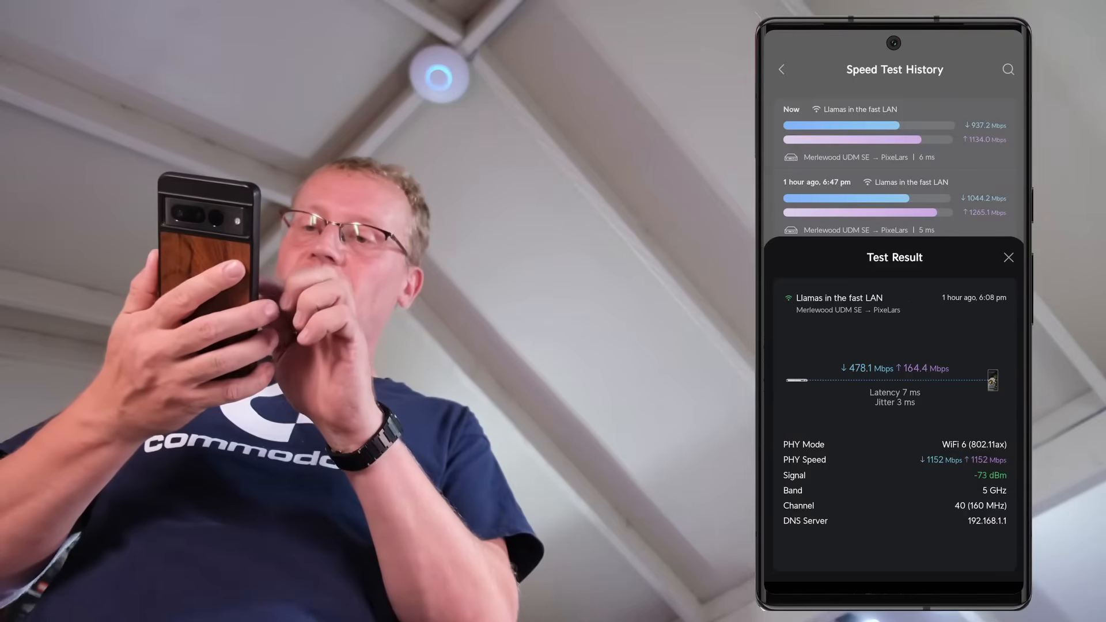
Close the older 6:08 pm test result sheet to reveal the full speed test history.
left_click(1007, 257)
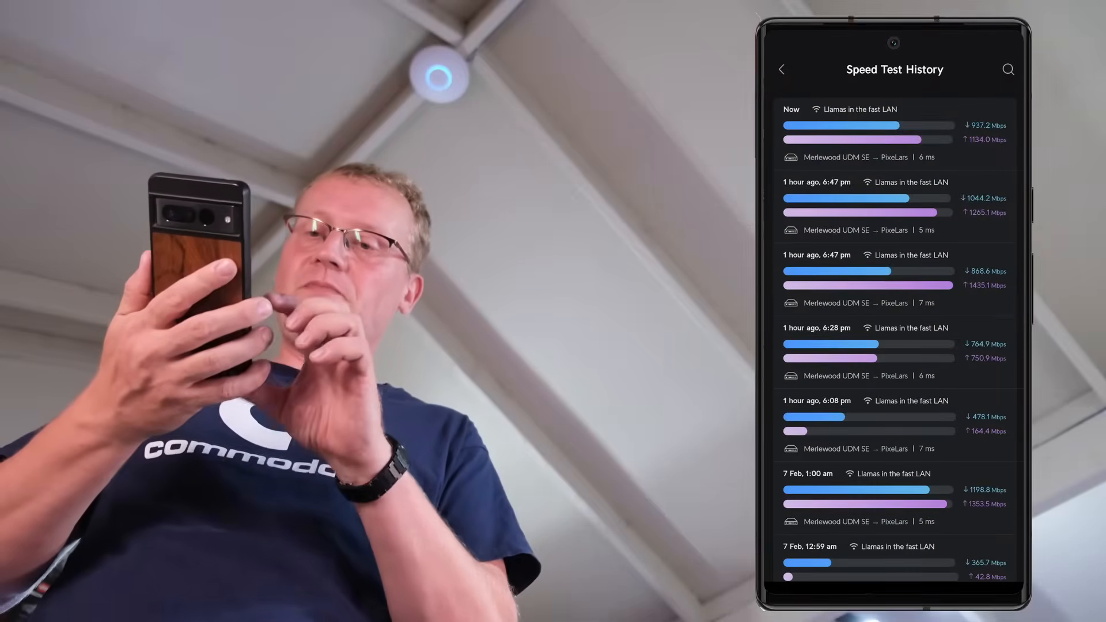